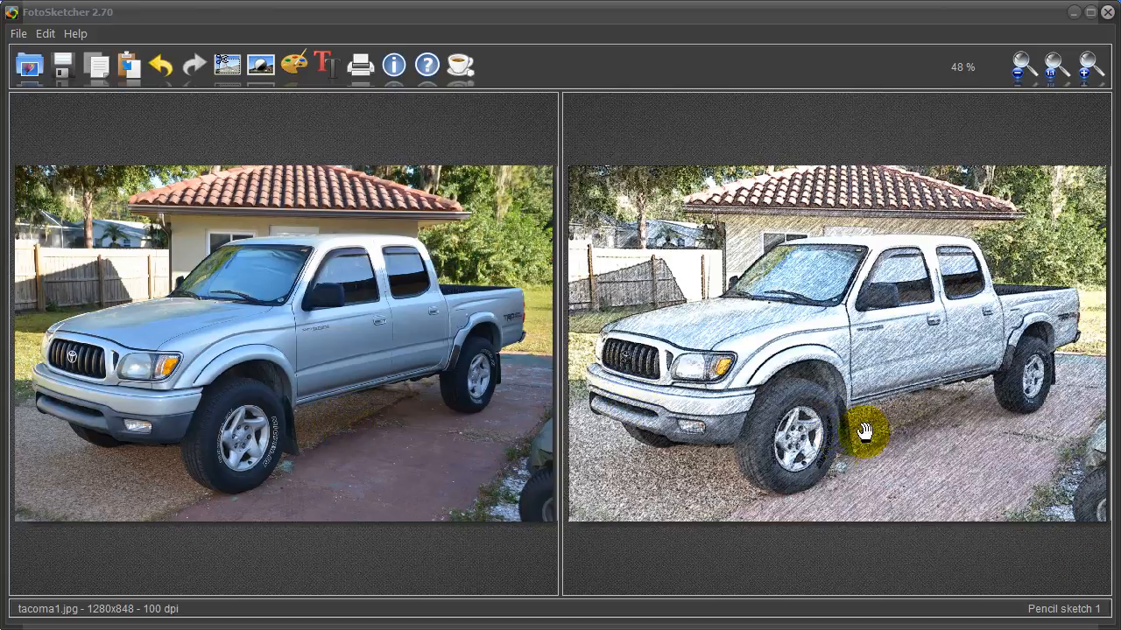
mouse_move(840, 362)
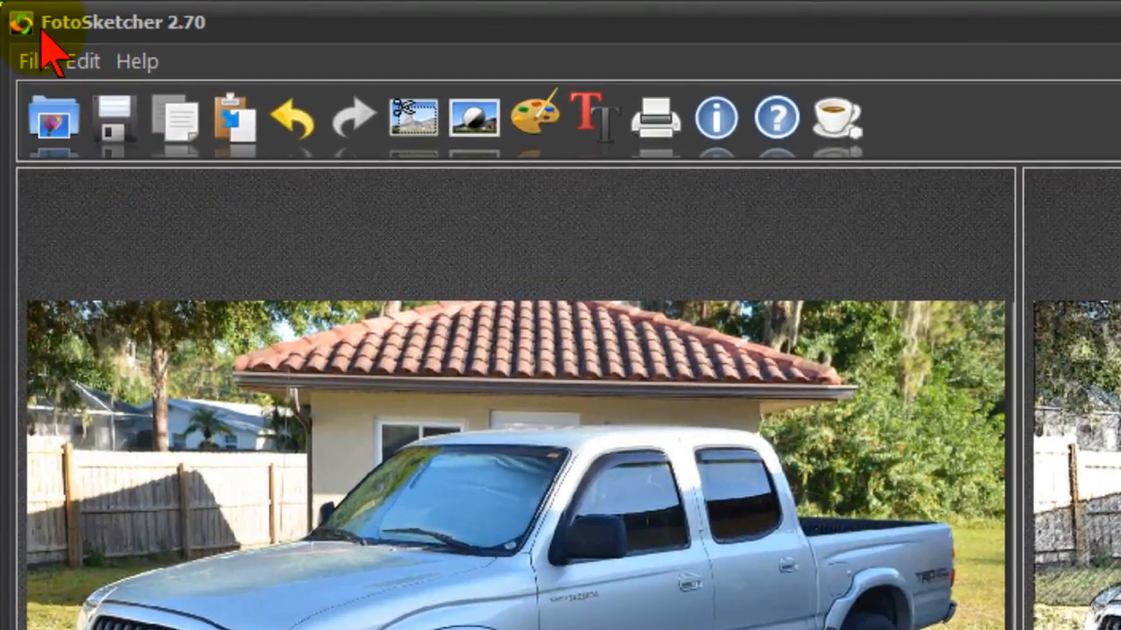
mouse_move(143, 49)
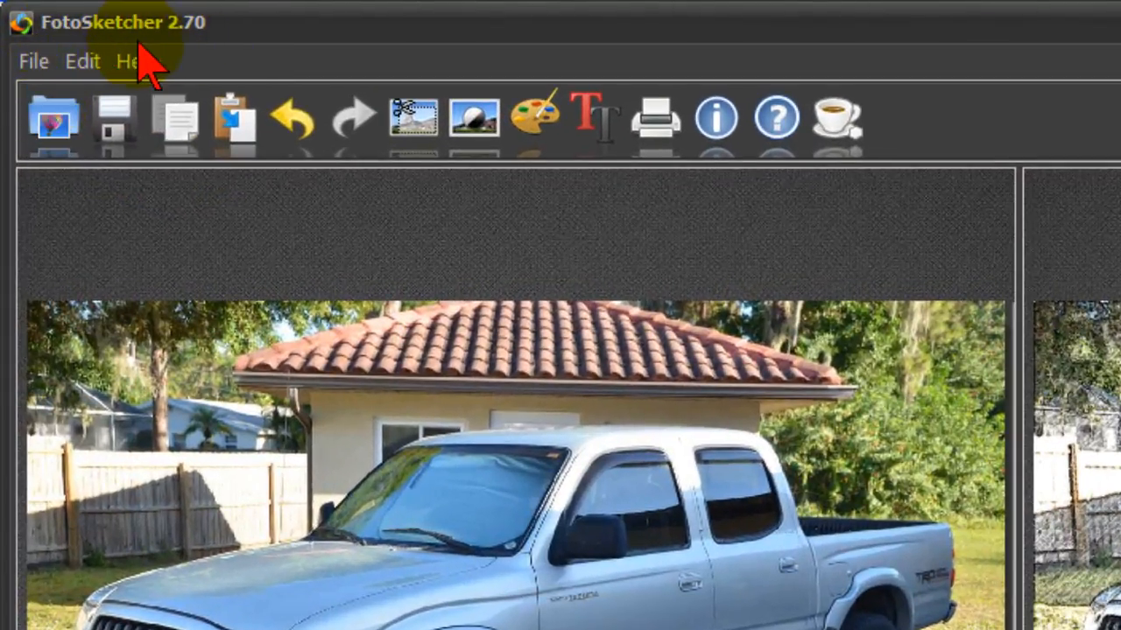
Open the tacoma1.jpg truck photo so the Drawing parameters window appears
click(33, 61)
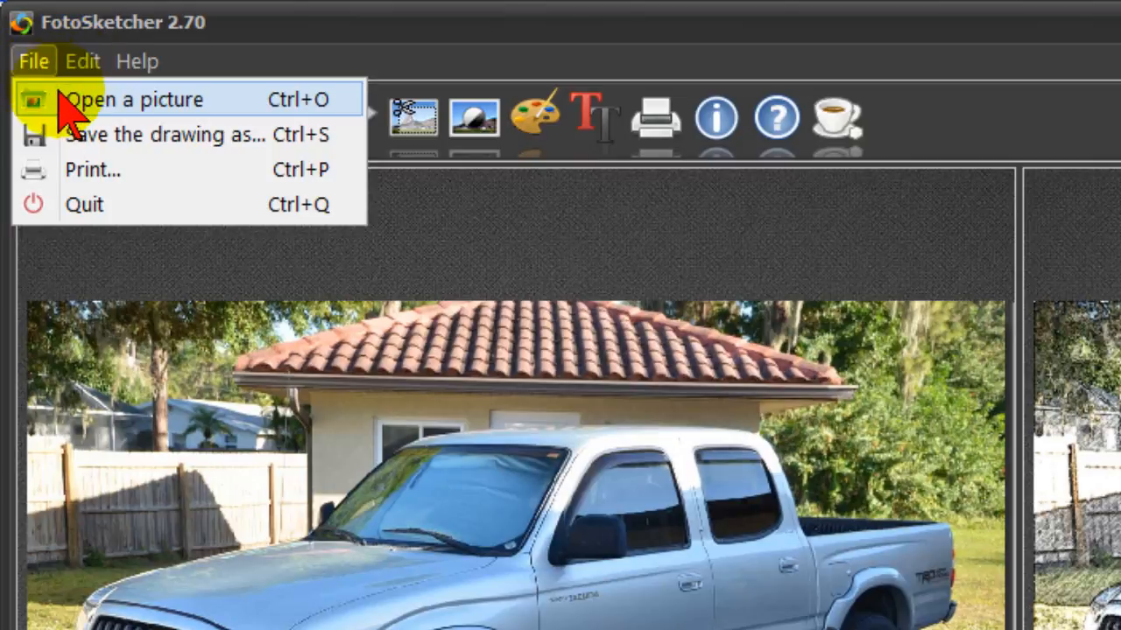
click(133, 98)
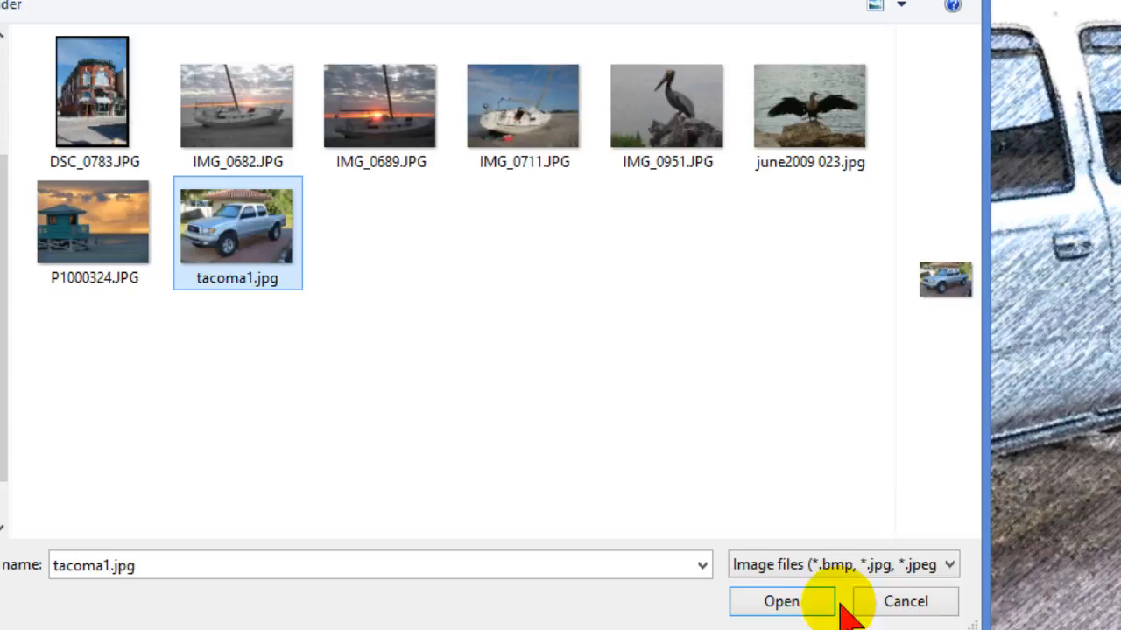
click(780, 602)
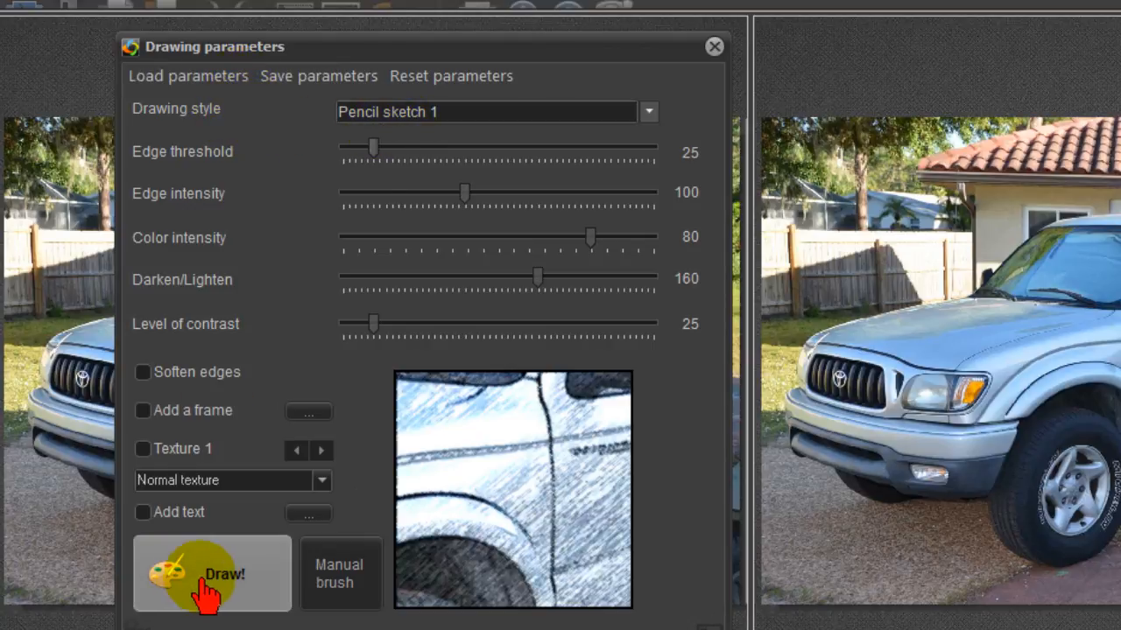
Draw the truck as a Pencil sketch 1 and close the Drawing parameters window
click(212, 574)
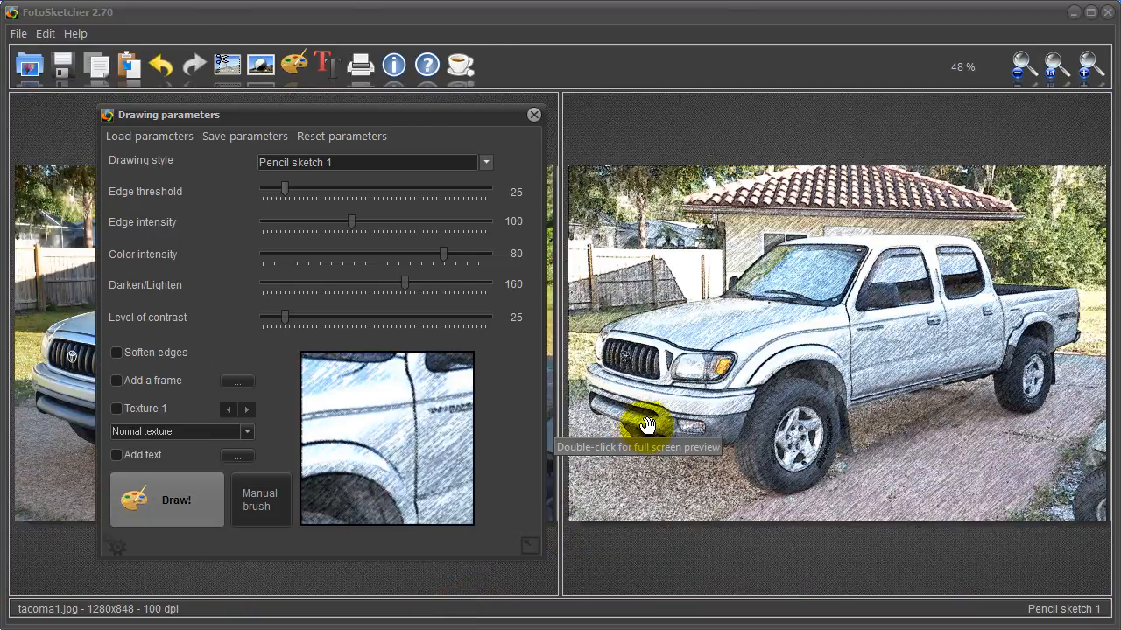
mouse_move(602, 172)
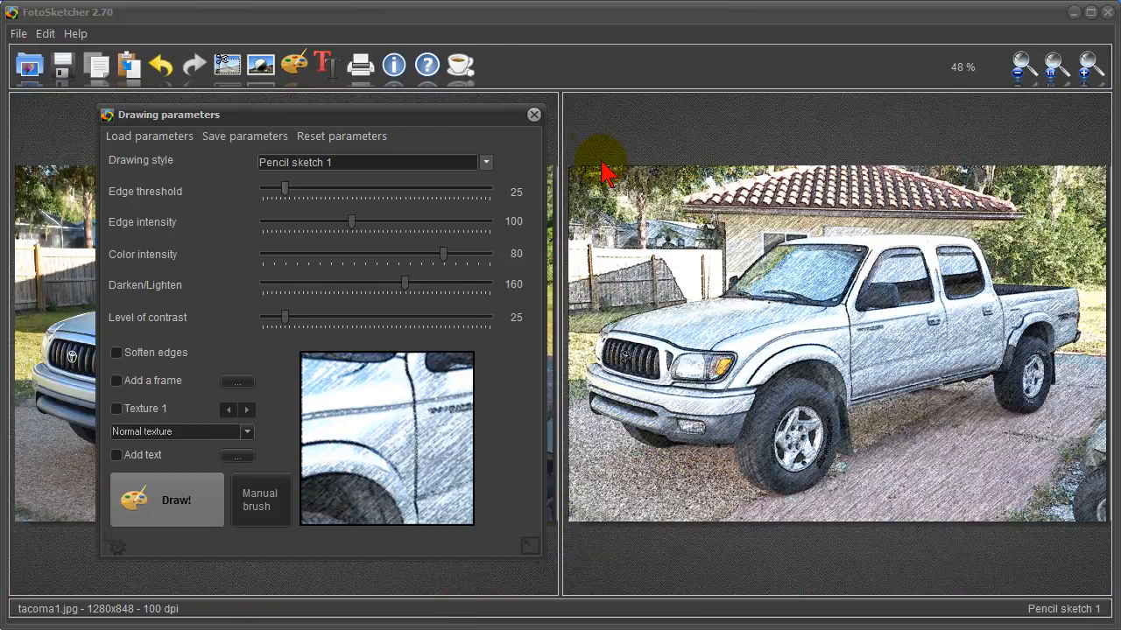
click(532, 116)
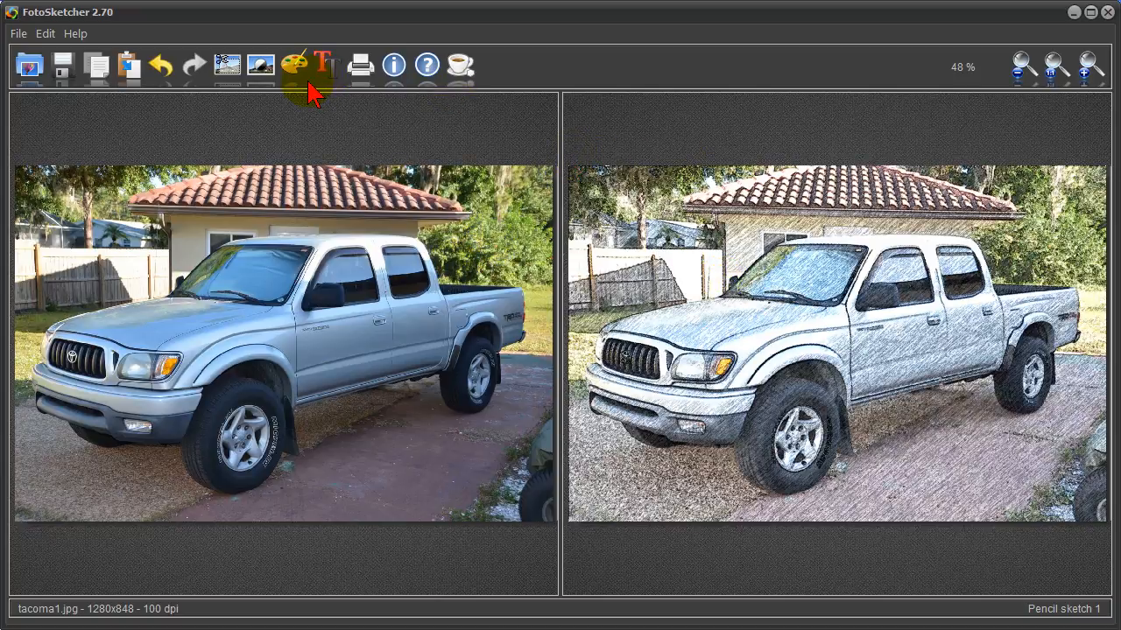
Switch the drawing style to Pencil sketch 2 (b&w) and redraw the truck in black and white
click(305, 65)
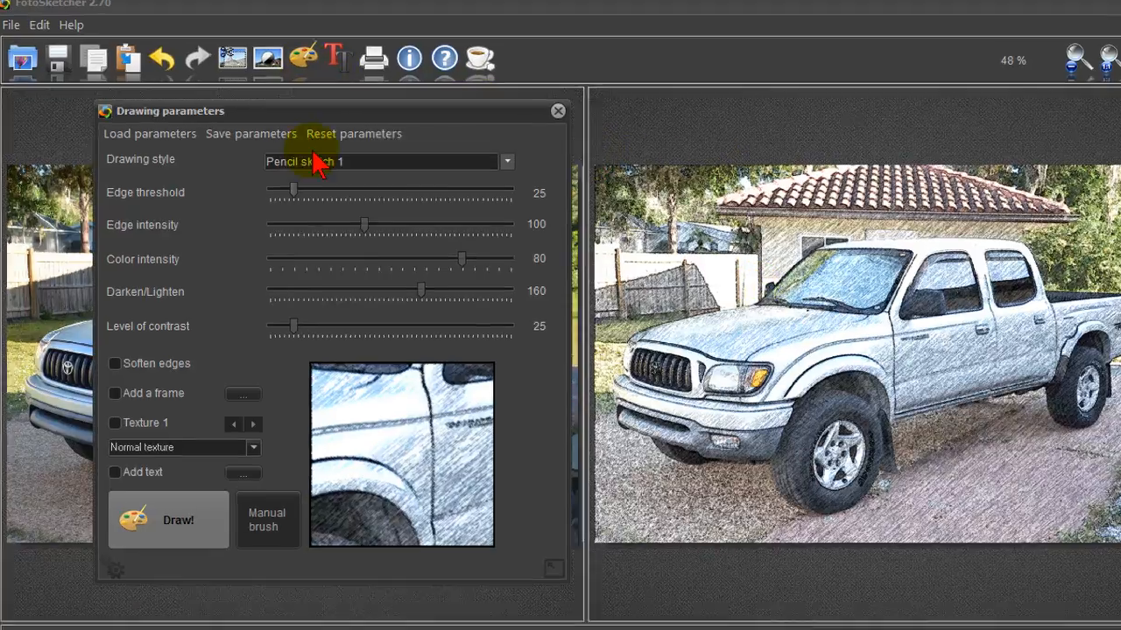
click(506, 161)
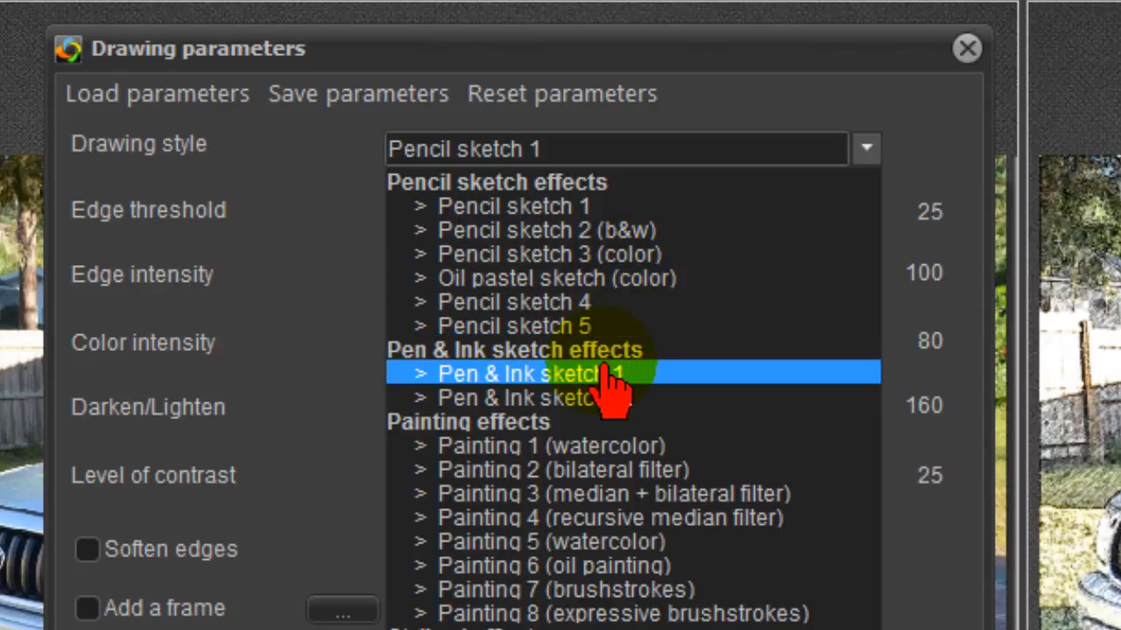
mouse_move(550, 445)
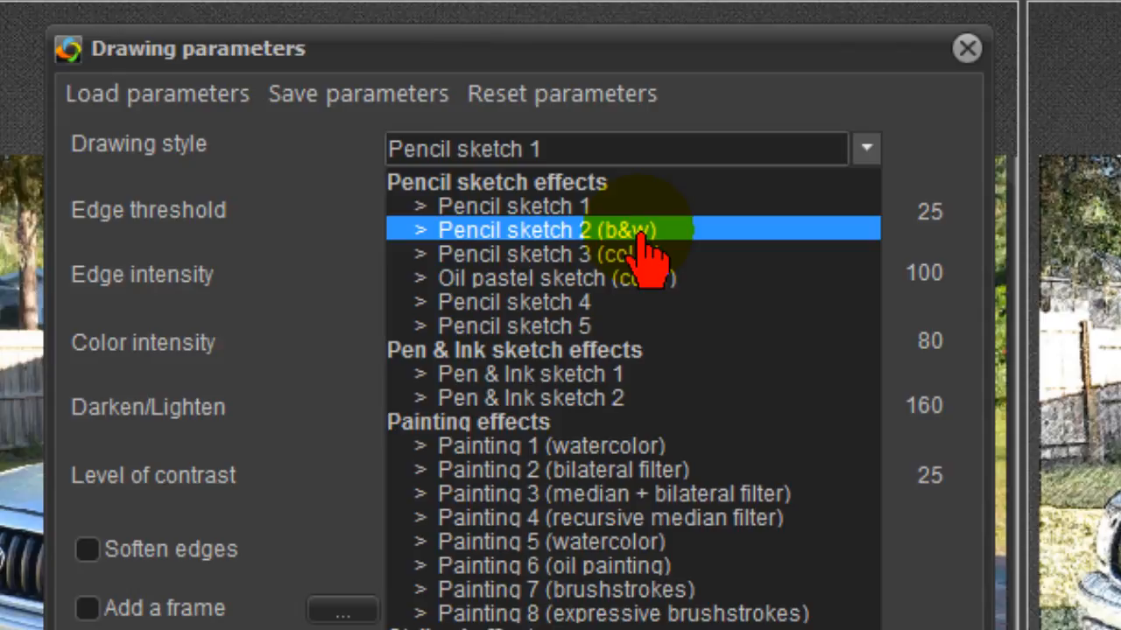
click(564, 229)
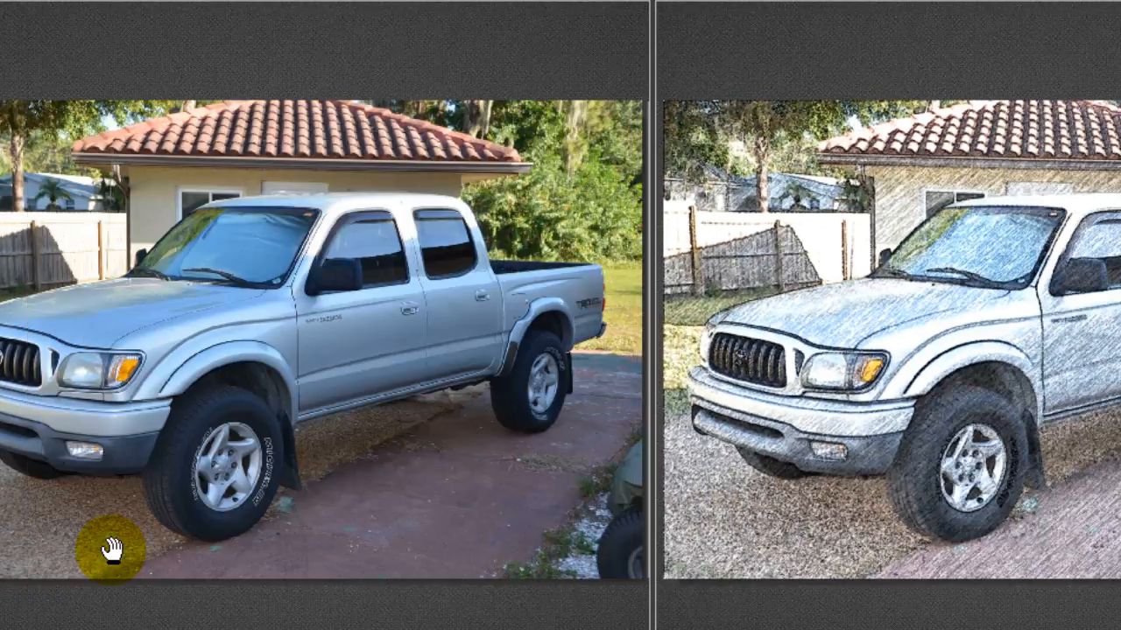
click(166, 501)
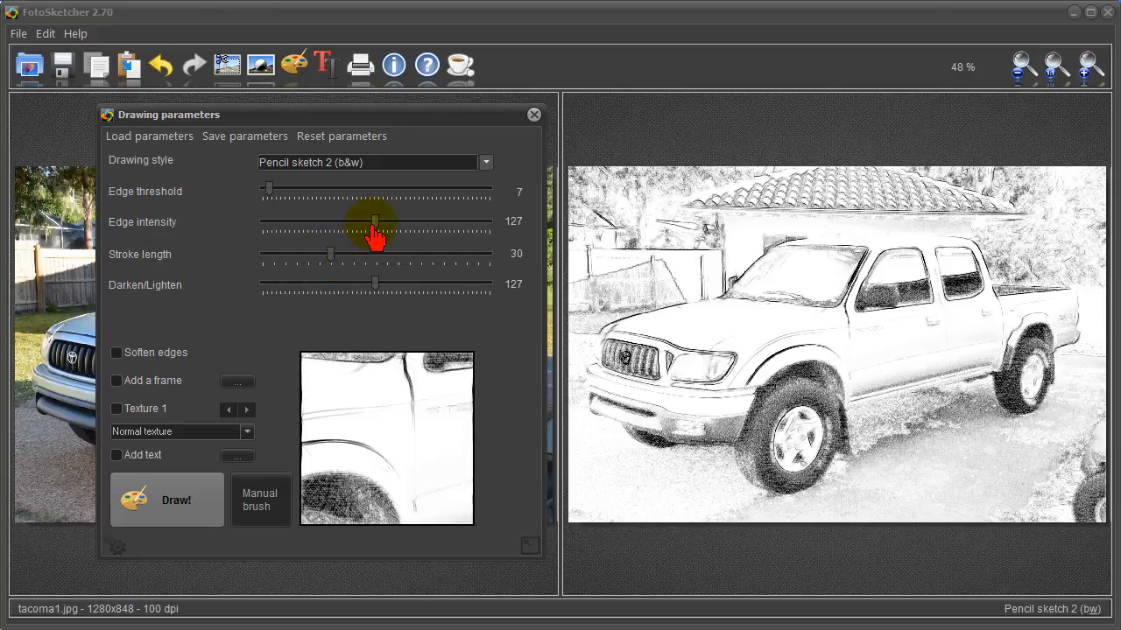
mouse_move(253, 196)
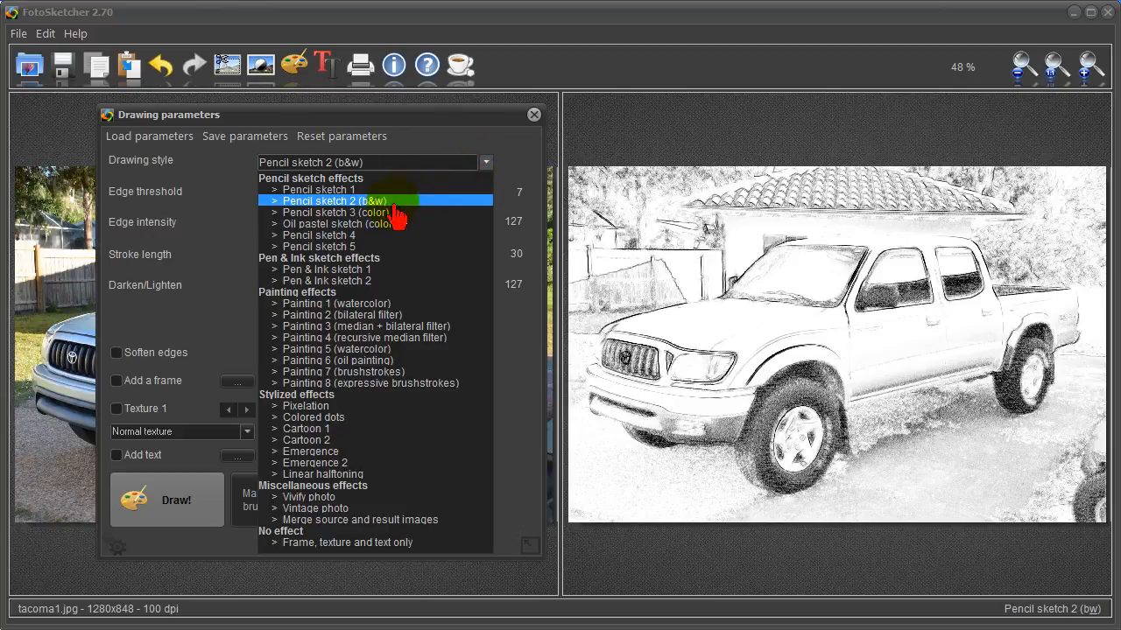
Redraw the truck in Pencil sketch 4 style and close the Drawing parameters window
click(319, 235)
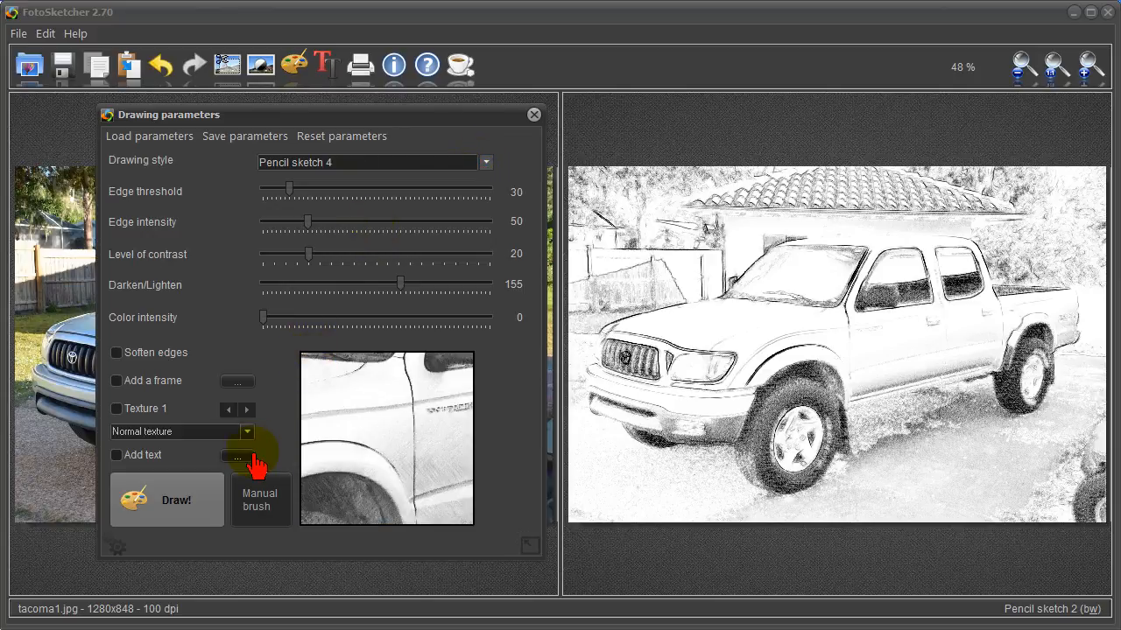
click(166, 499)
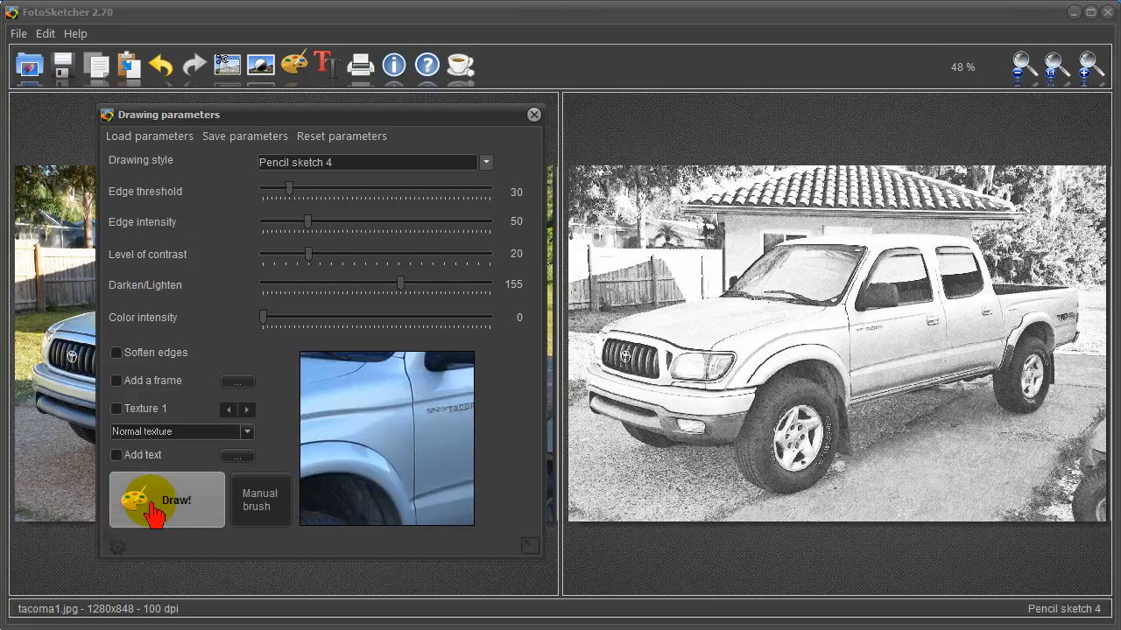
click(166, 501)
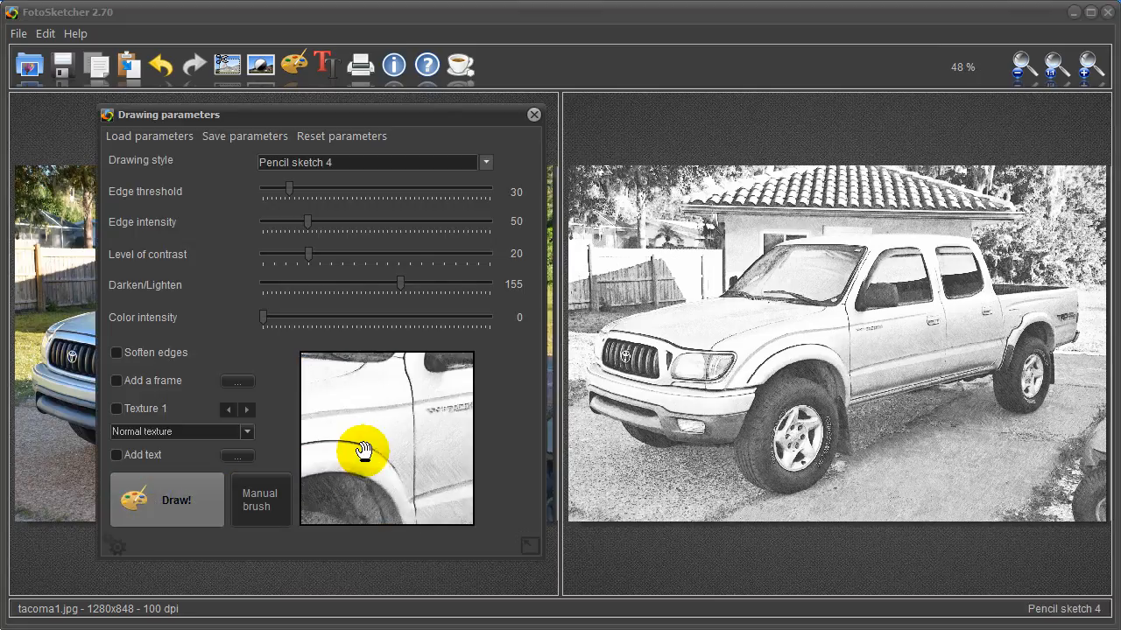
click(534, 116)
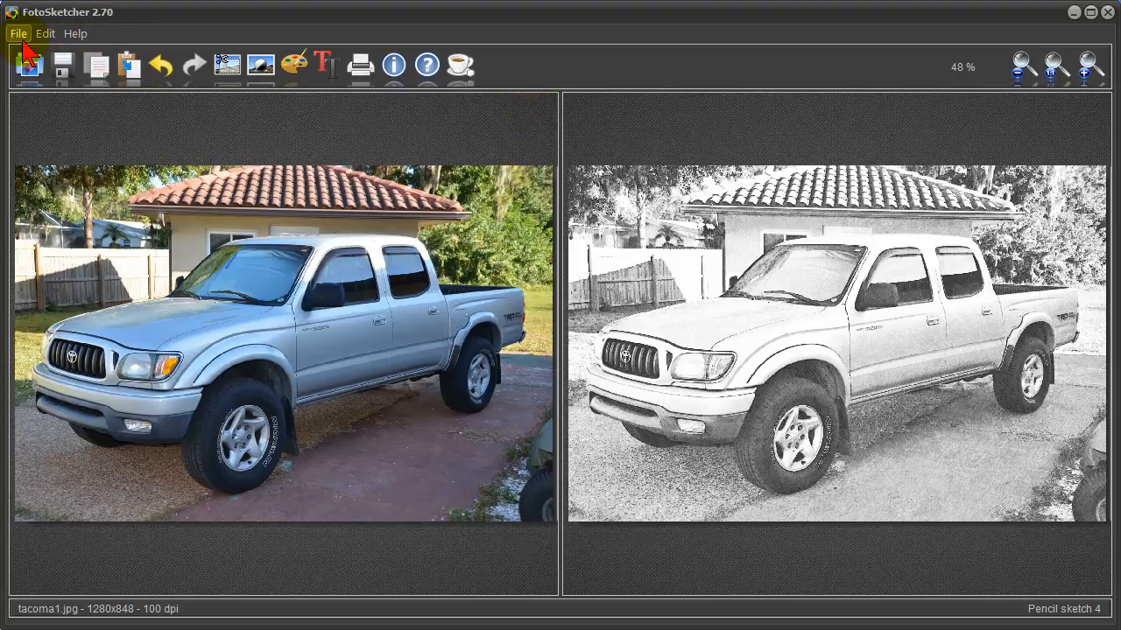
Open the DSC_0783.JPG building photo in place of the truck
click(17, 33)
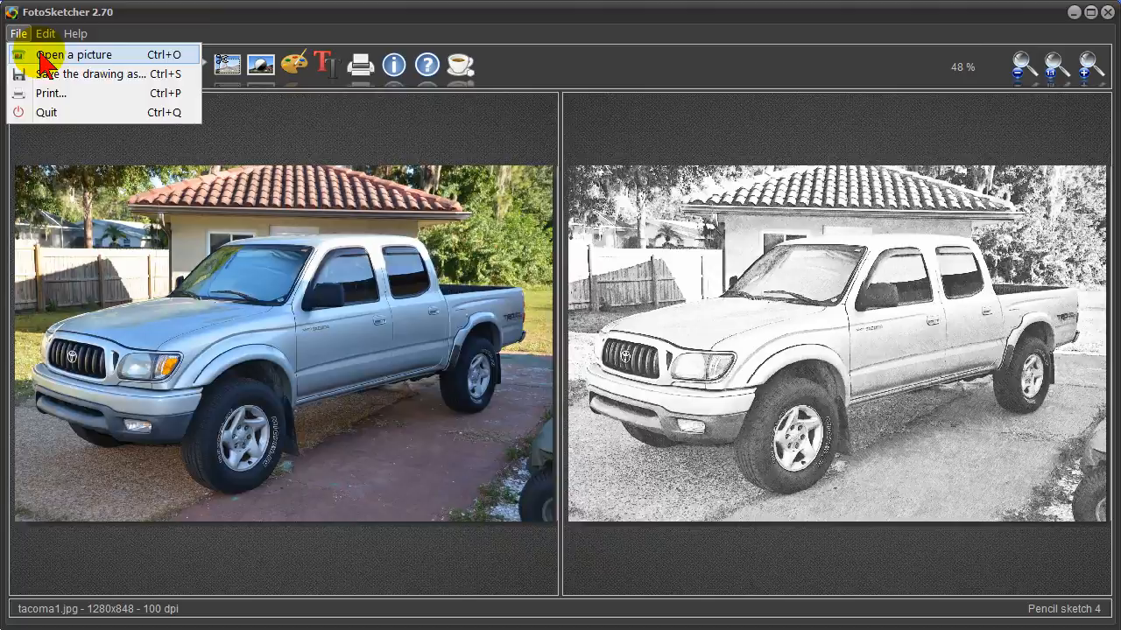
click(77, 54)
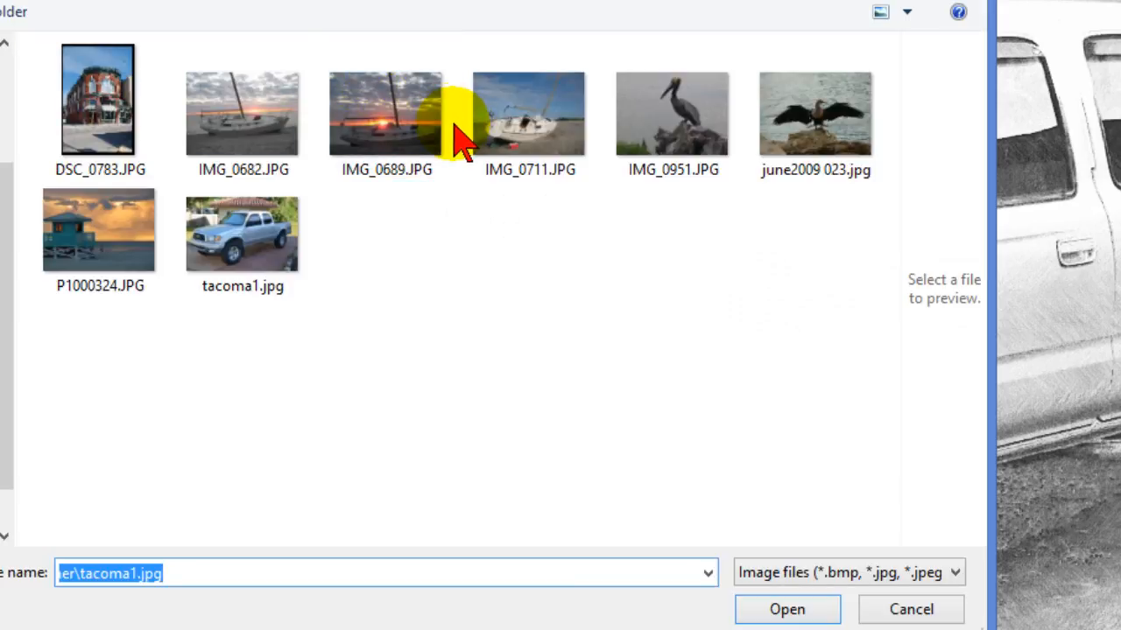
click(98, 108)
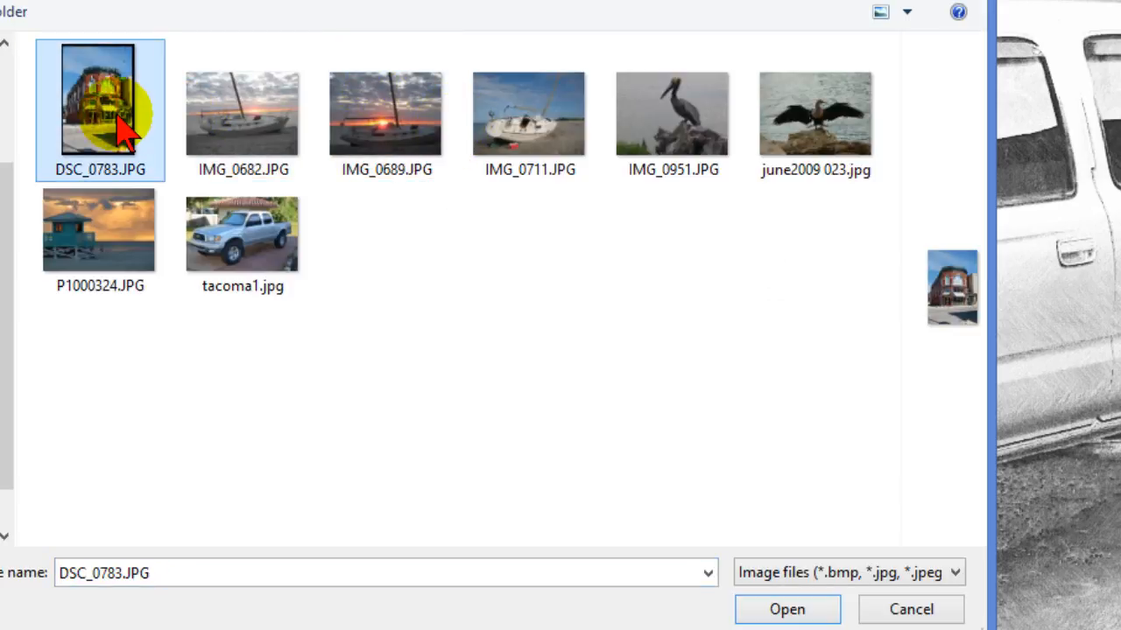
click(784, 609)
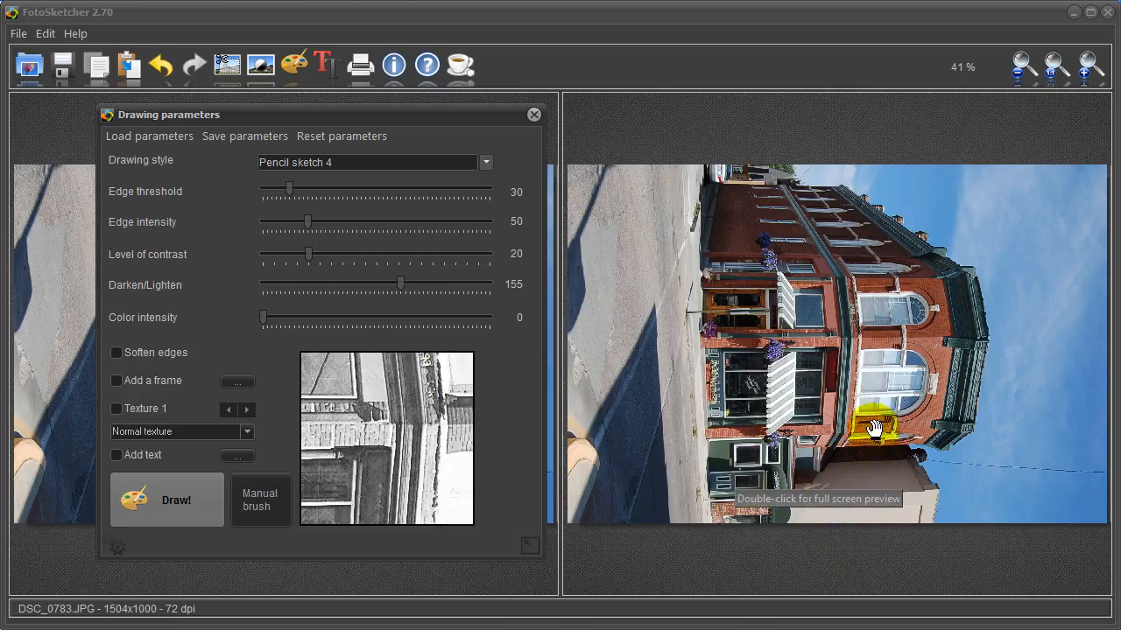
mouse_move(665, 249)
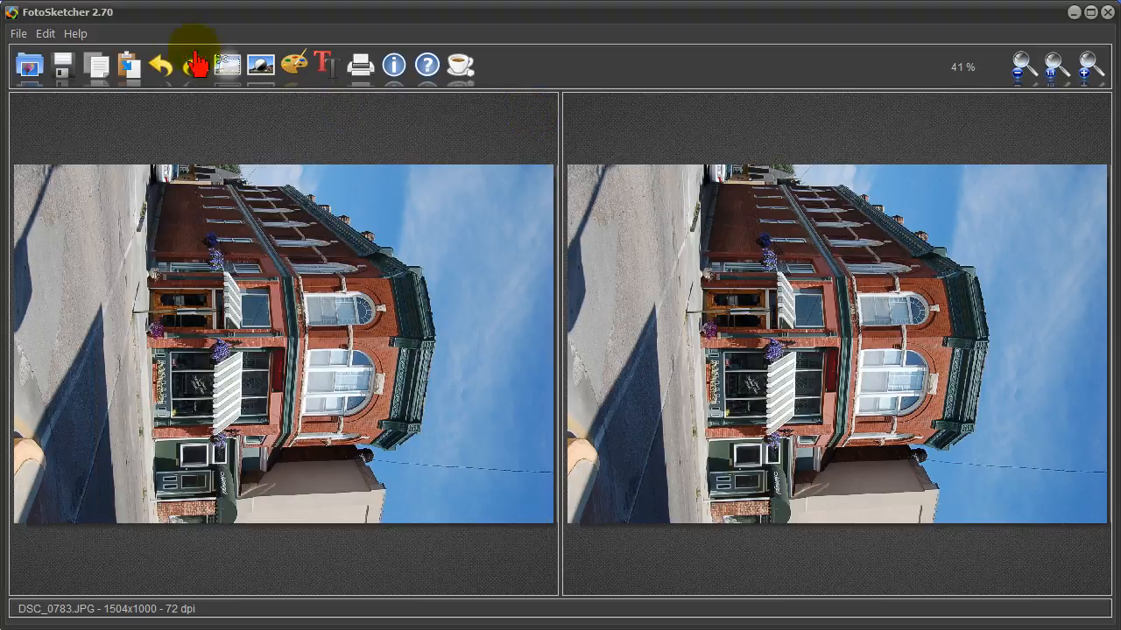
Rotate the building photo right so it stands upright, with drawing settings shown
click(45, 33)
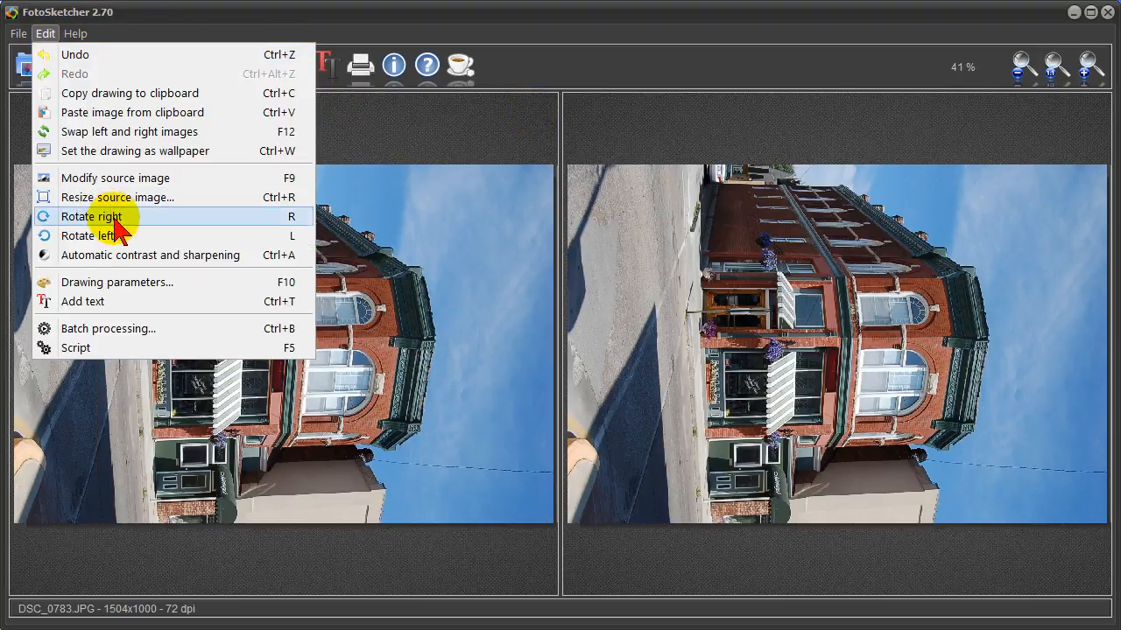
click(91, 217)
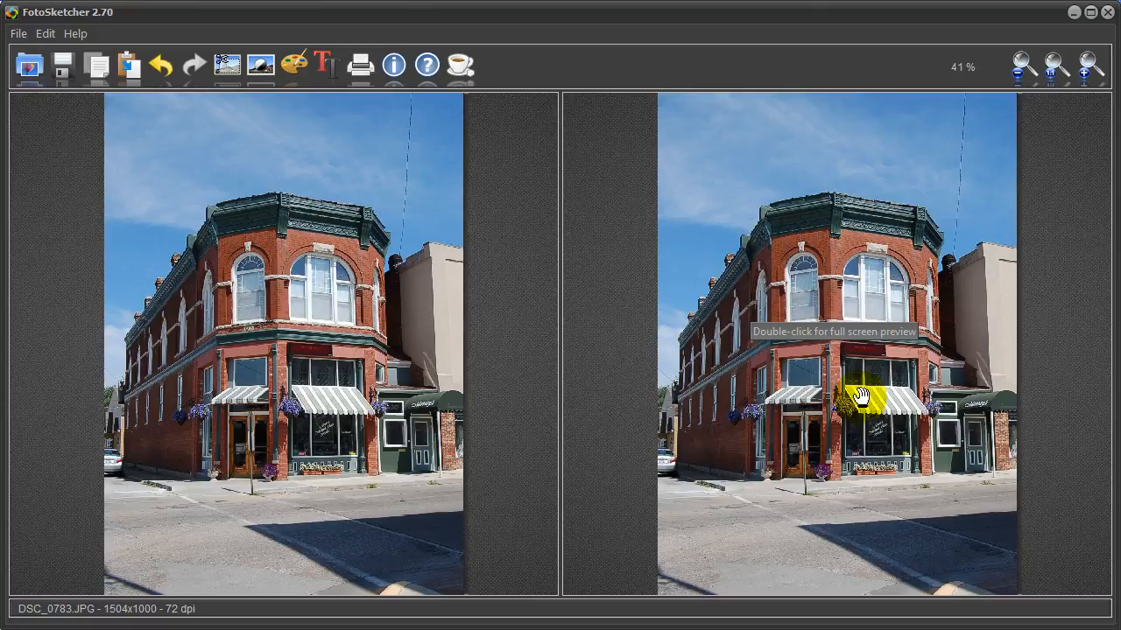
click(295, 66)
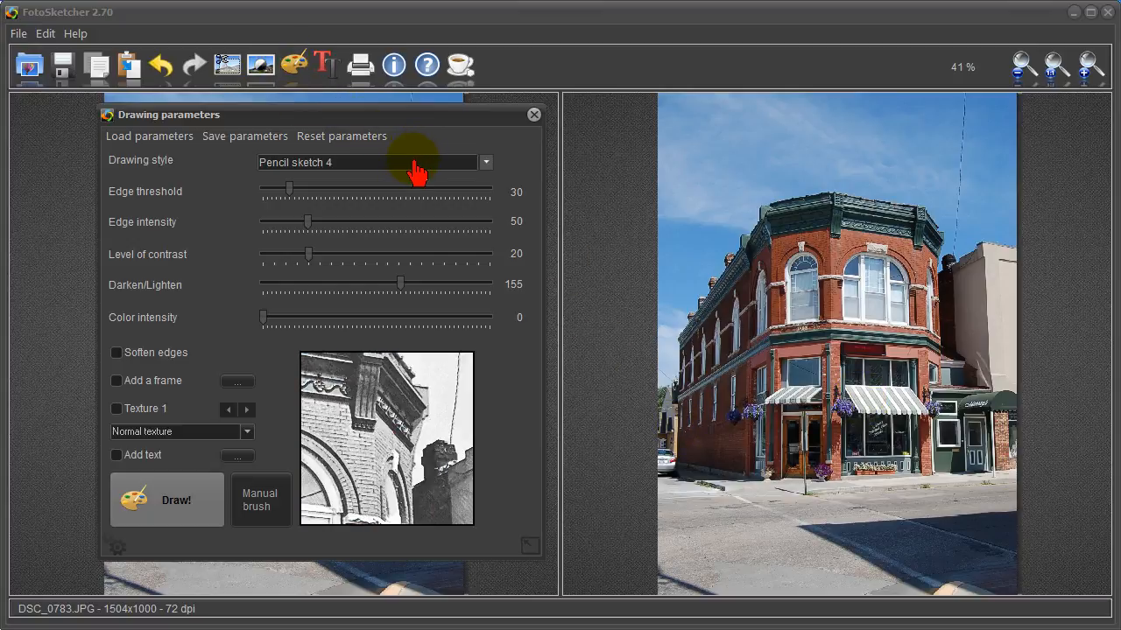
mouse_move(307, 234)
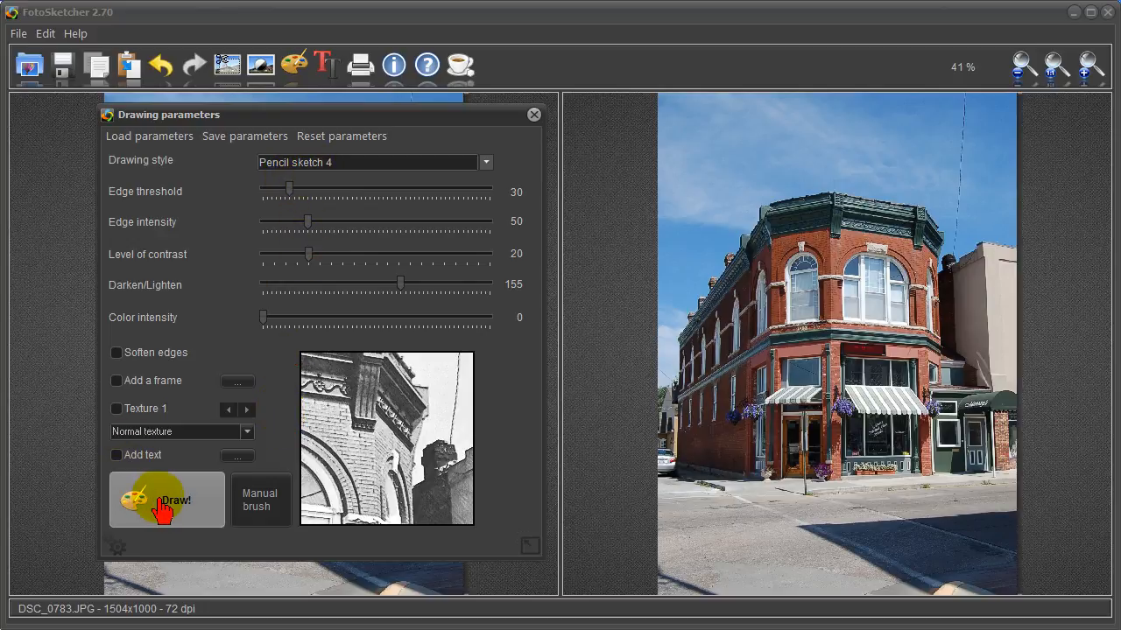
Render the building photo as a Pencil sketch 4 drawing
click(167, 501)
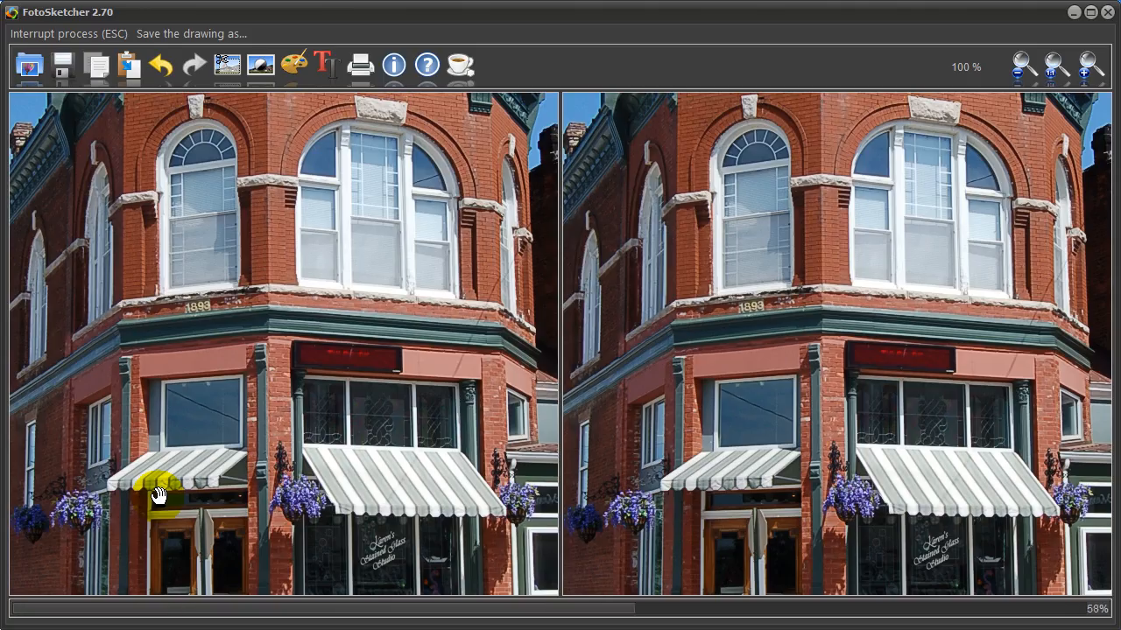
click(166, 501)
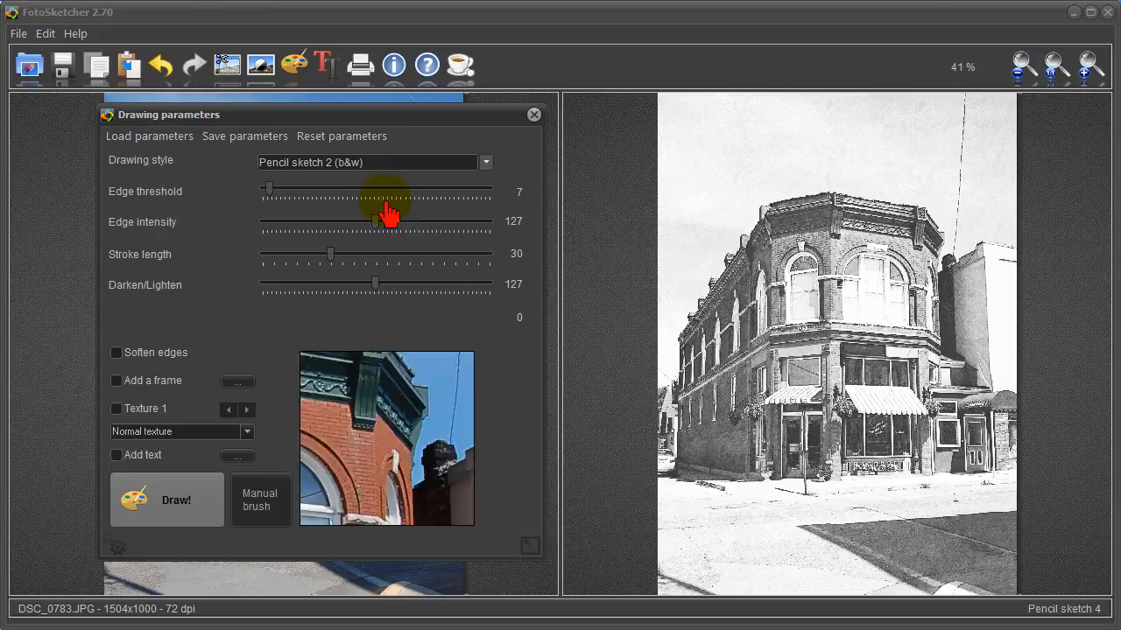
Redraw the building as Pencil sketch 2 (b&w) with Darken/Lighten at 71, then close the settings
click(166, 501)
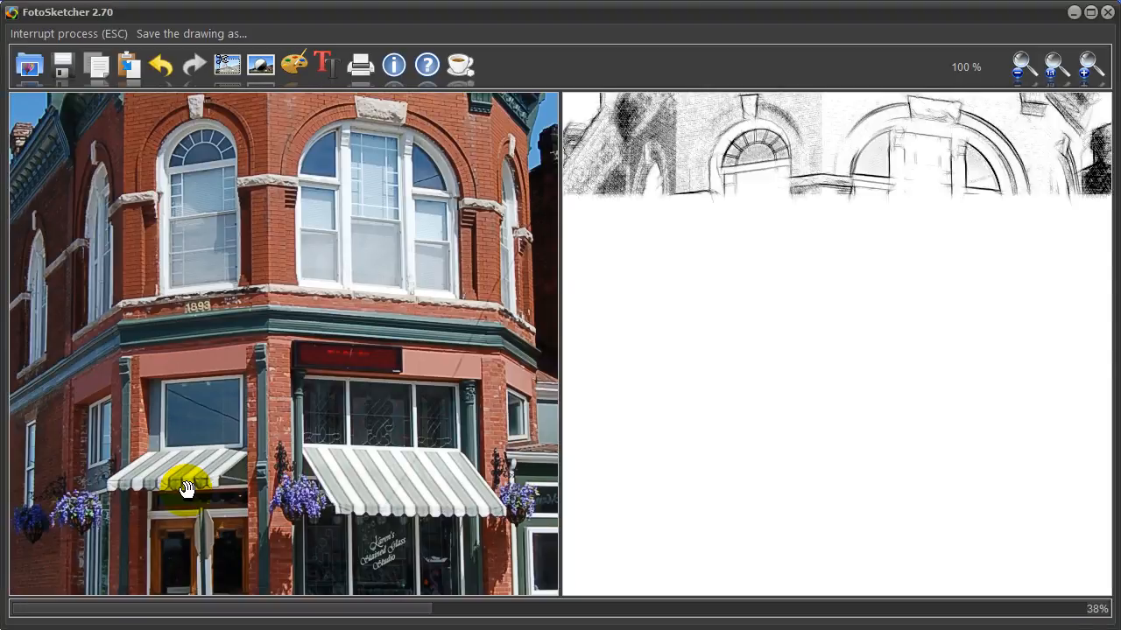
click(166, 501)
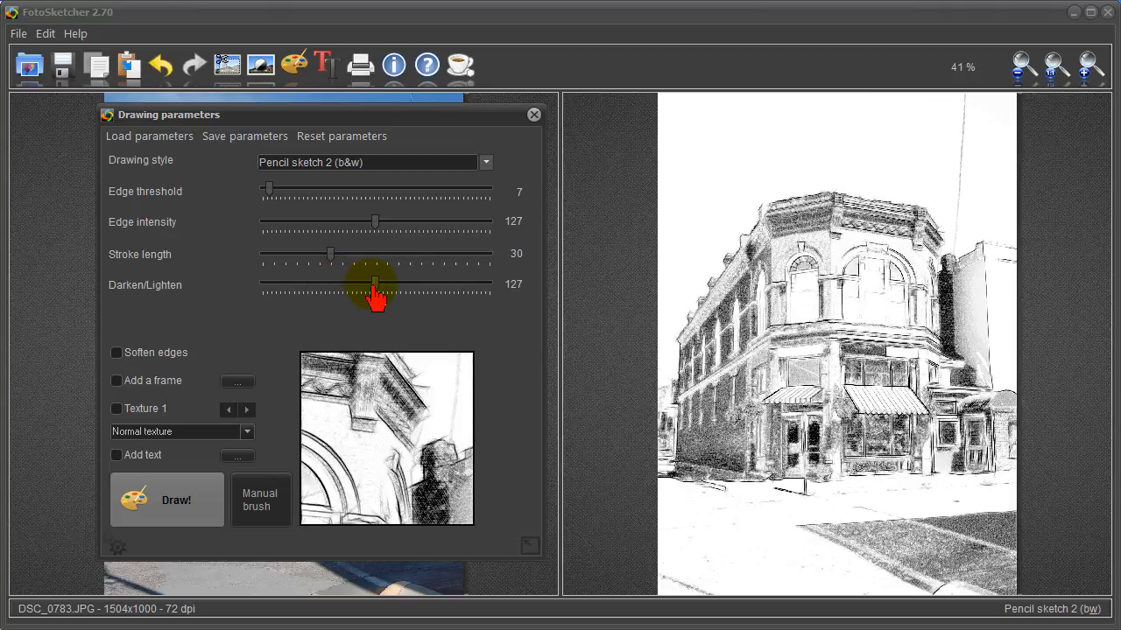
drag(375, 283, 326, 283)
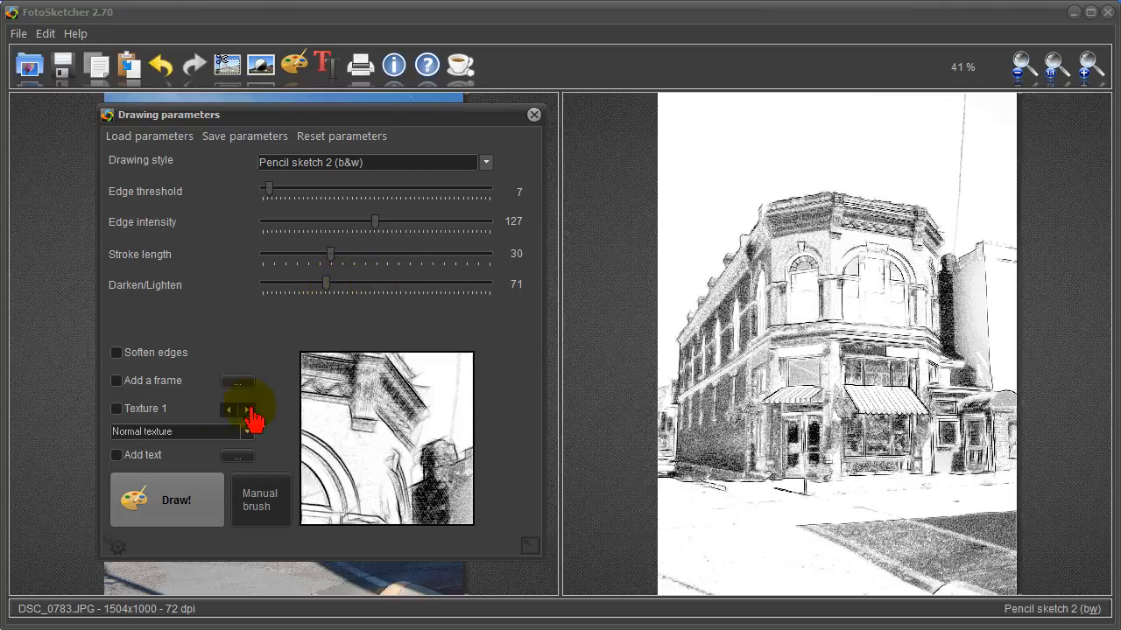
click(167, 500)
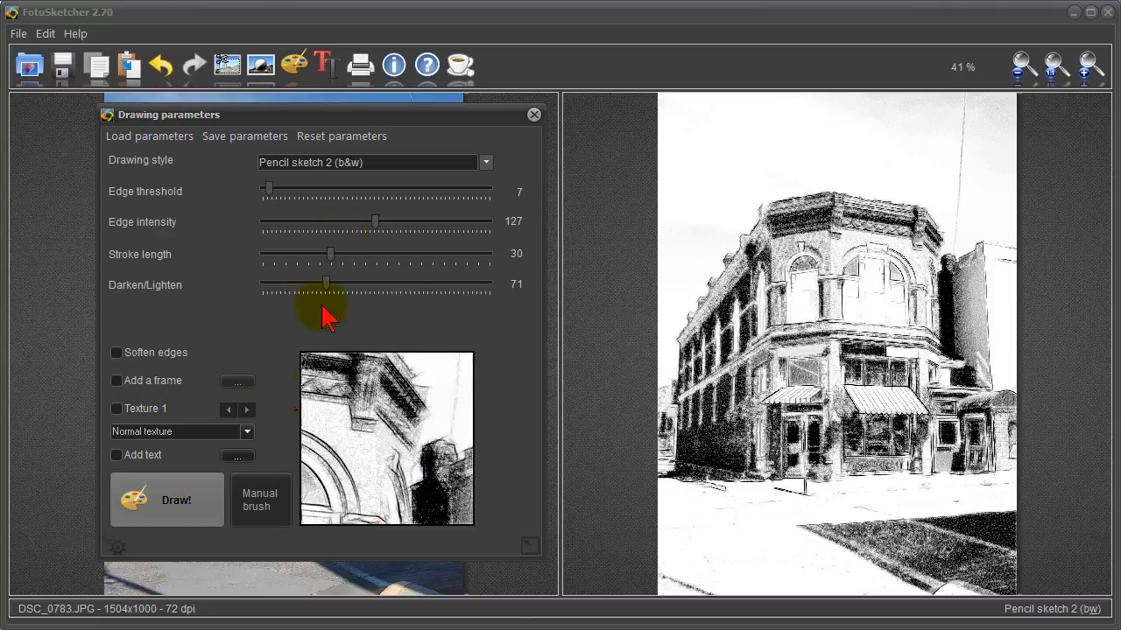
click(532, 114)
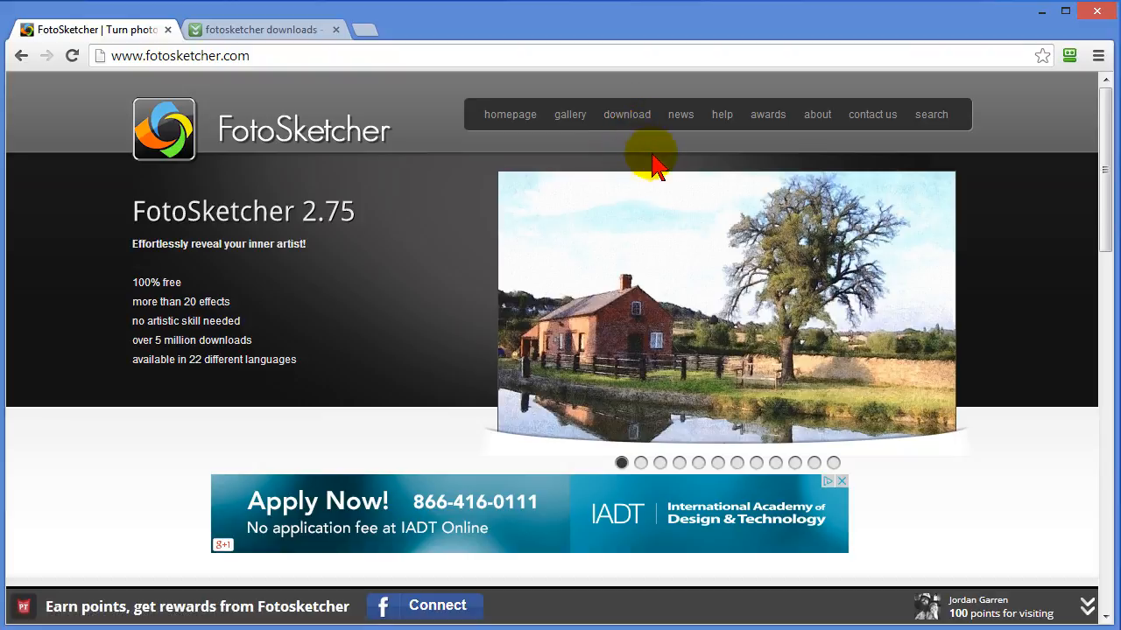
mouse_move(1058, 231)
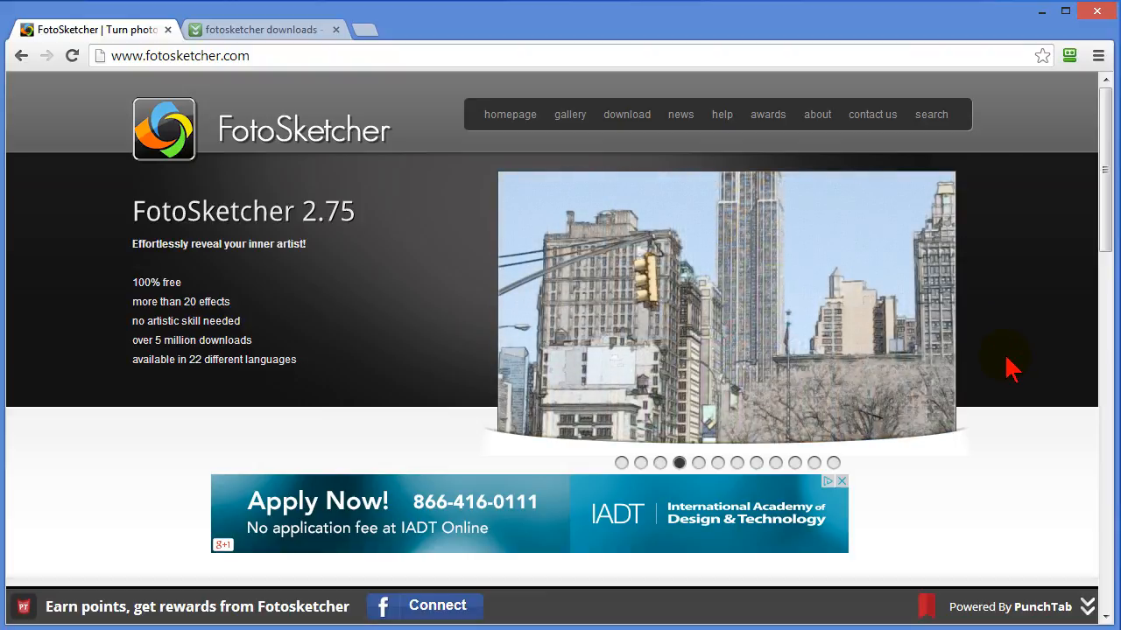
mouse_move(627, 114)
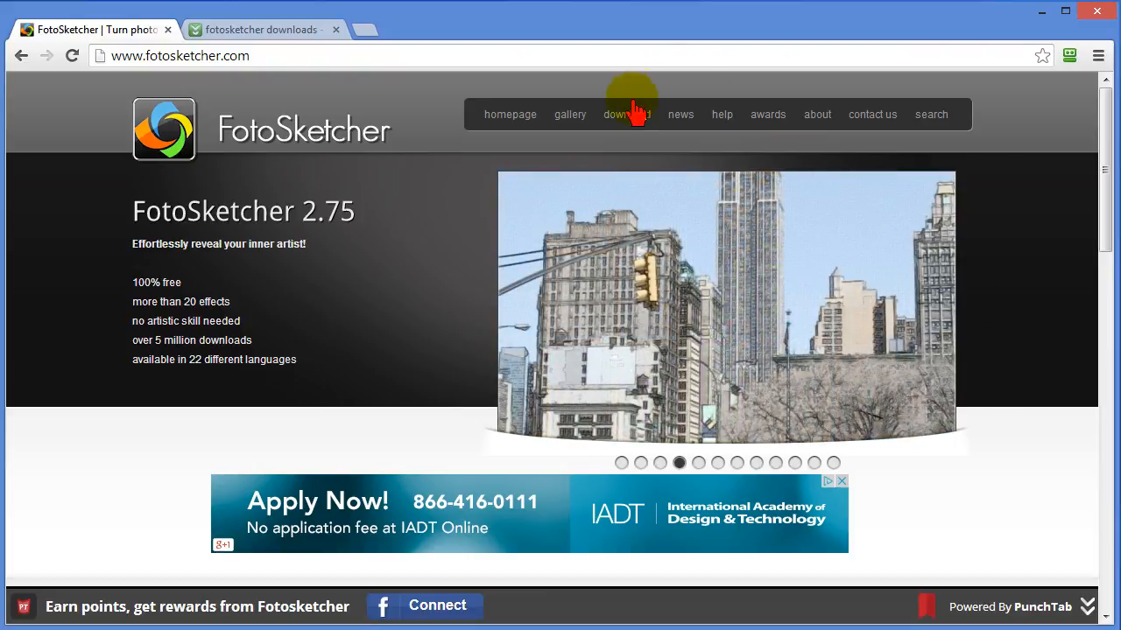
Go to the Download FotoSketcher 2.75 page from the site's top navigation
click(627, 114)
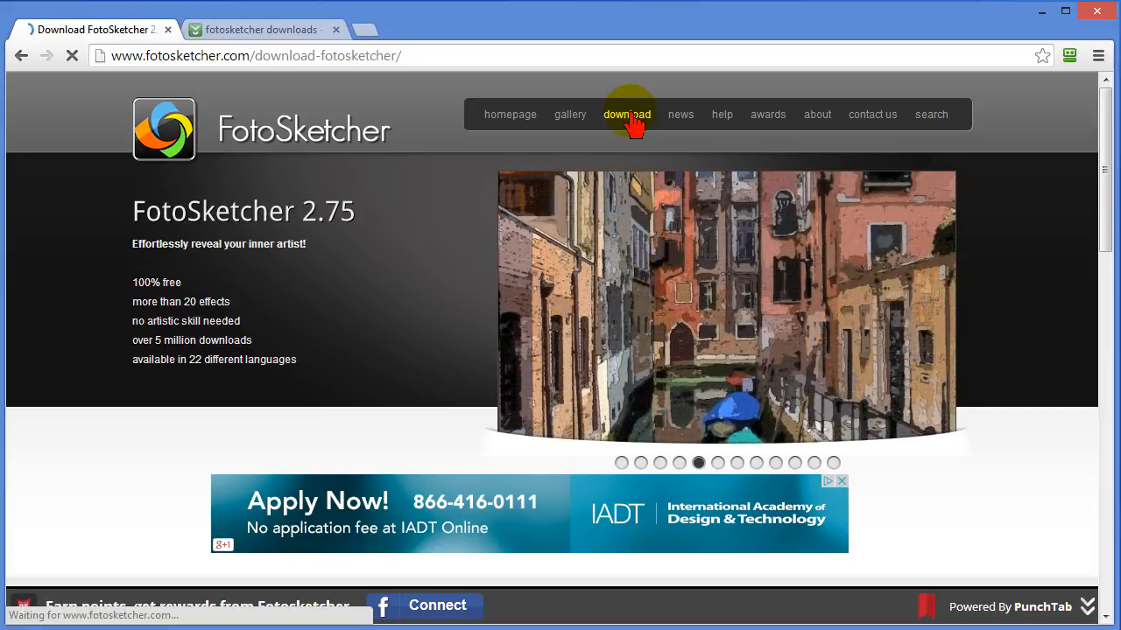
click(627, 114)
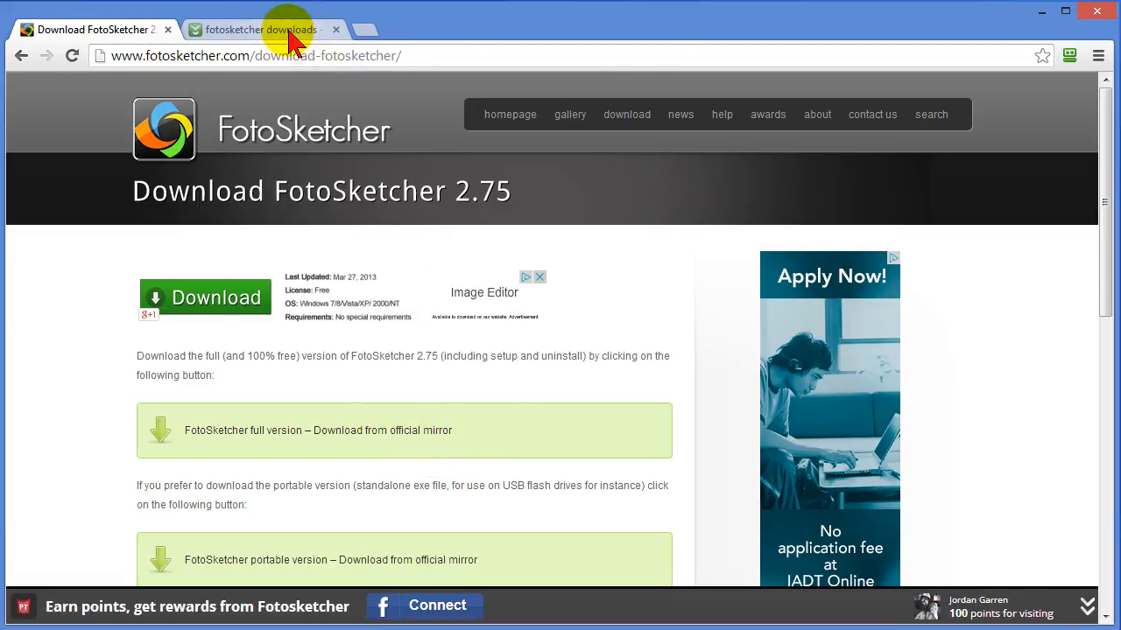
View the FotoSketcher and FotoSketcher Portable listings in the Download.com results
click(256, 28)
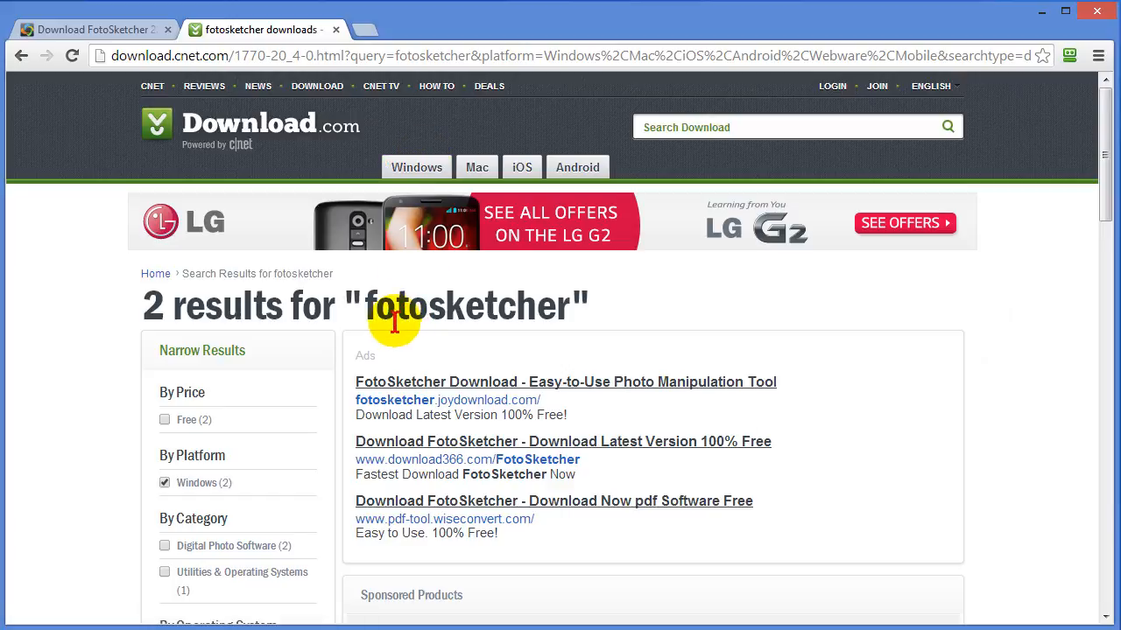
mouse_move(1103, 201)
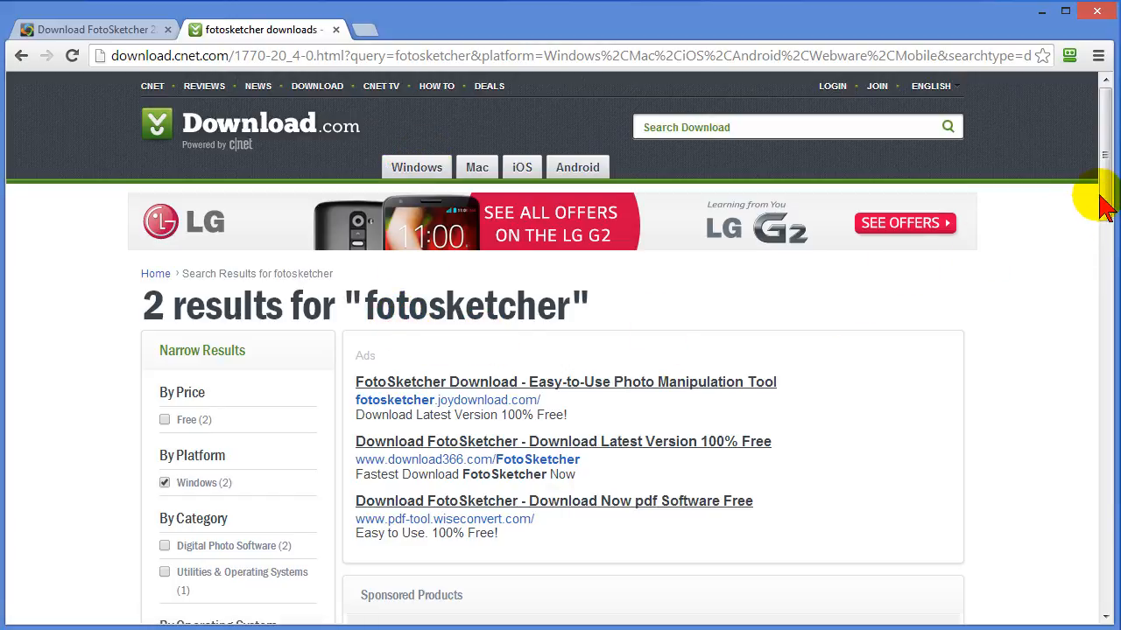
scroll(down, 3)
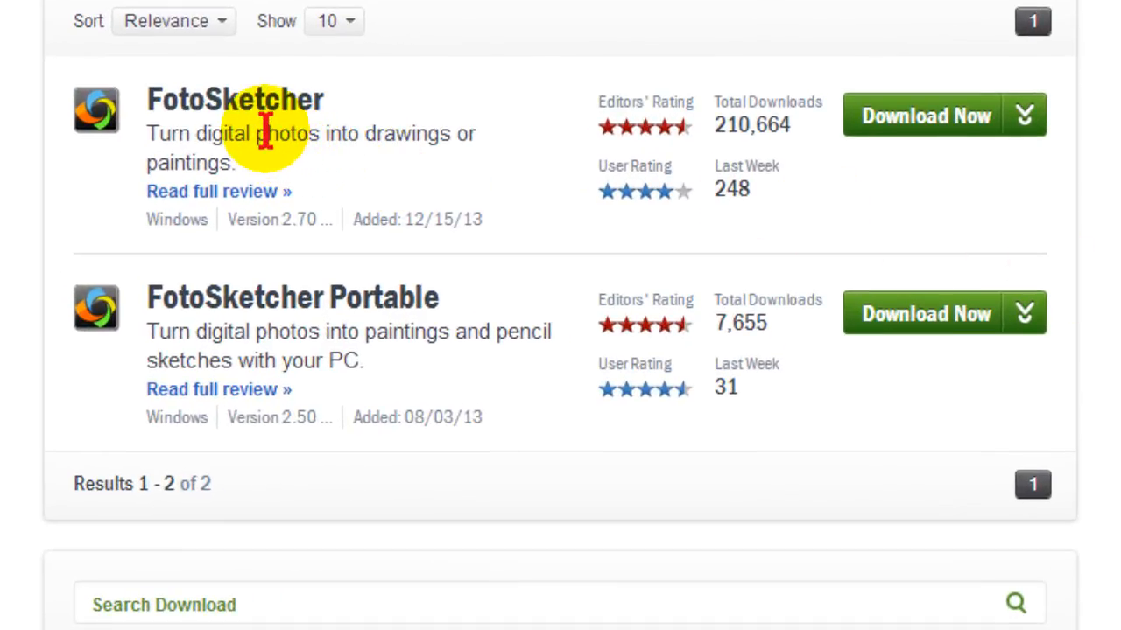
mouse_move(945, 123)
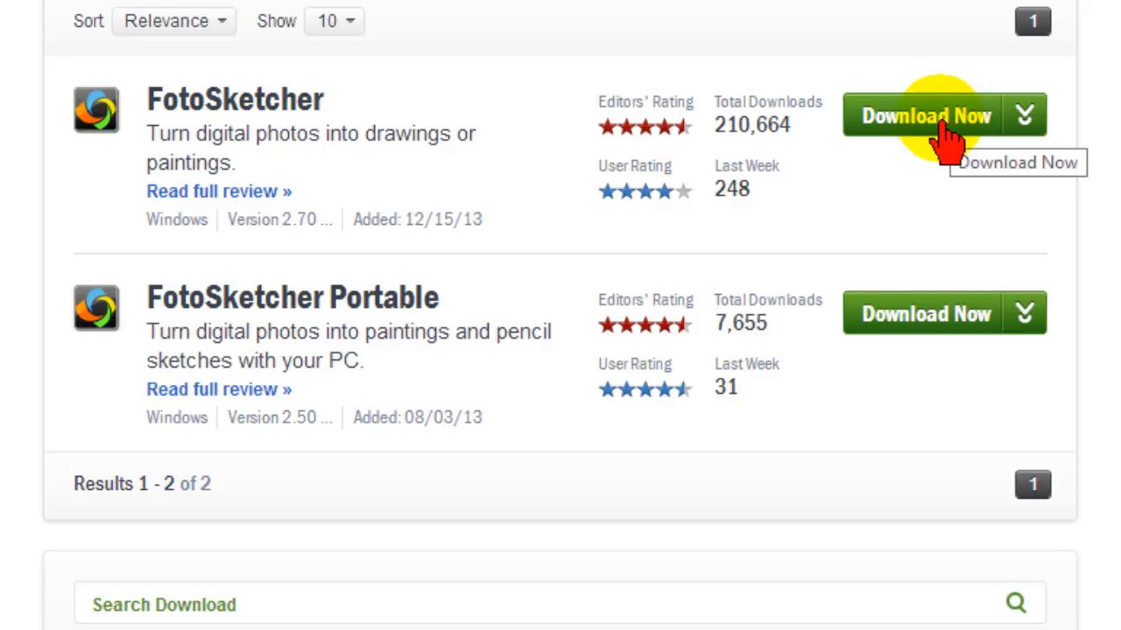
mouse_move(329, 184)
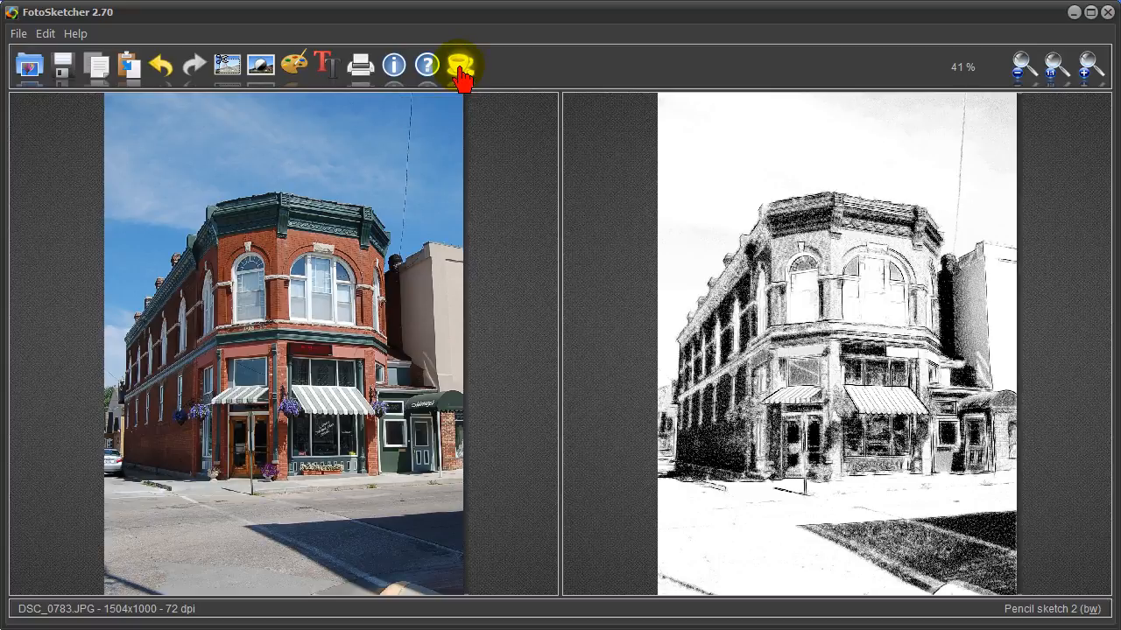
Bring up the donation message via the coffee icon and cancel it
click(457, 65)
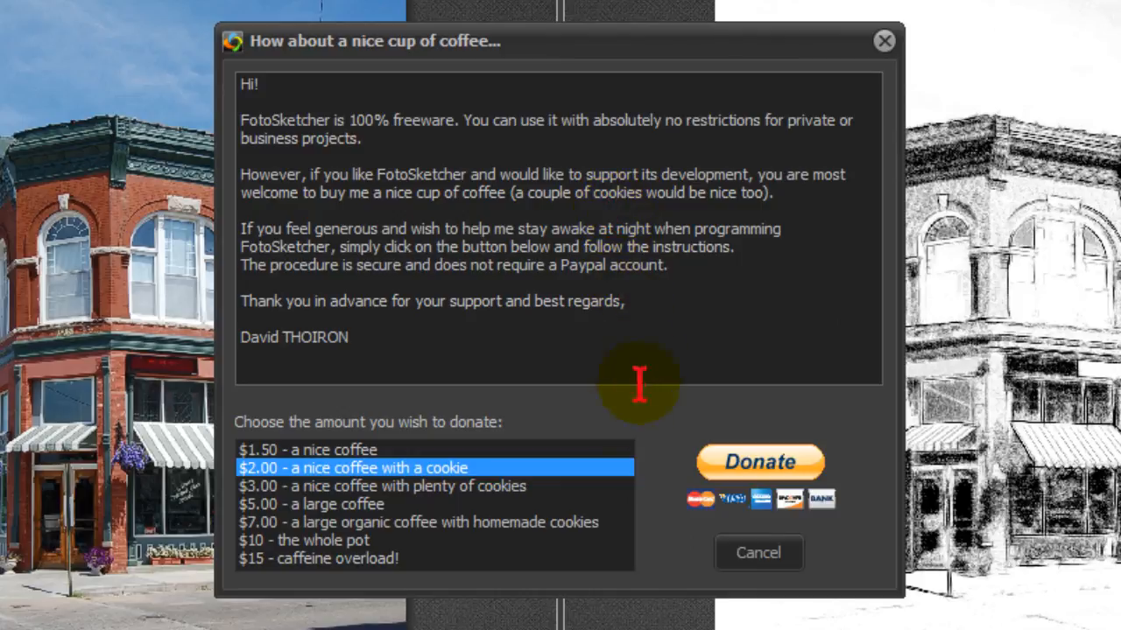
click(883, 40)
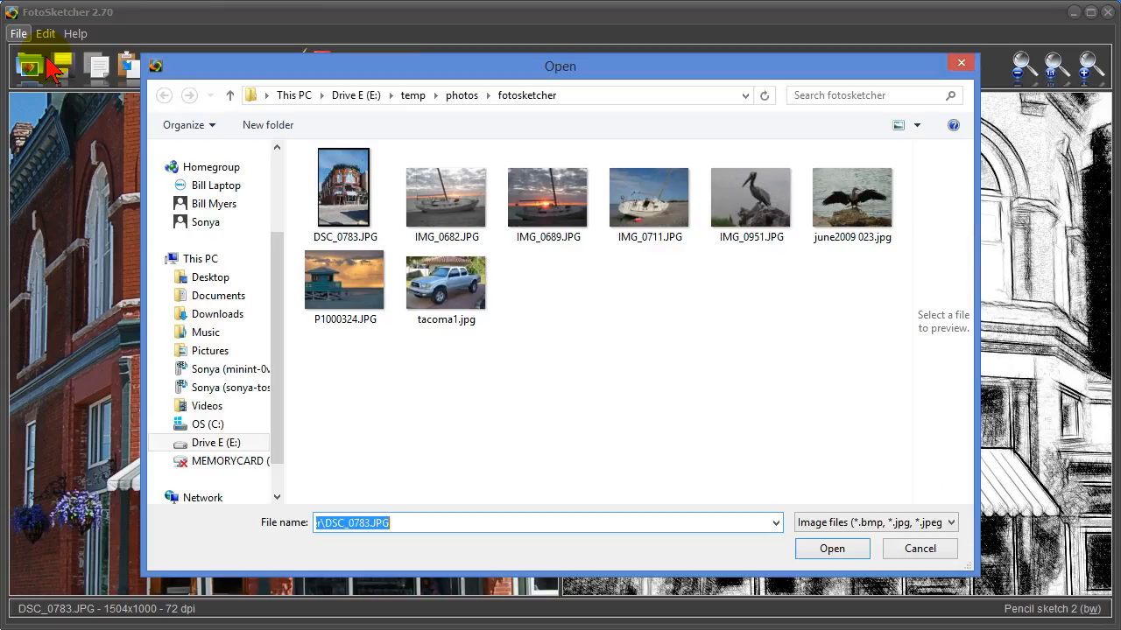
Load the sailboat photo IMG_0682.JPG and render it as a Pencil sketch 2 drawing
click(445, 194)
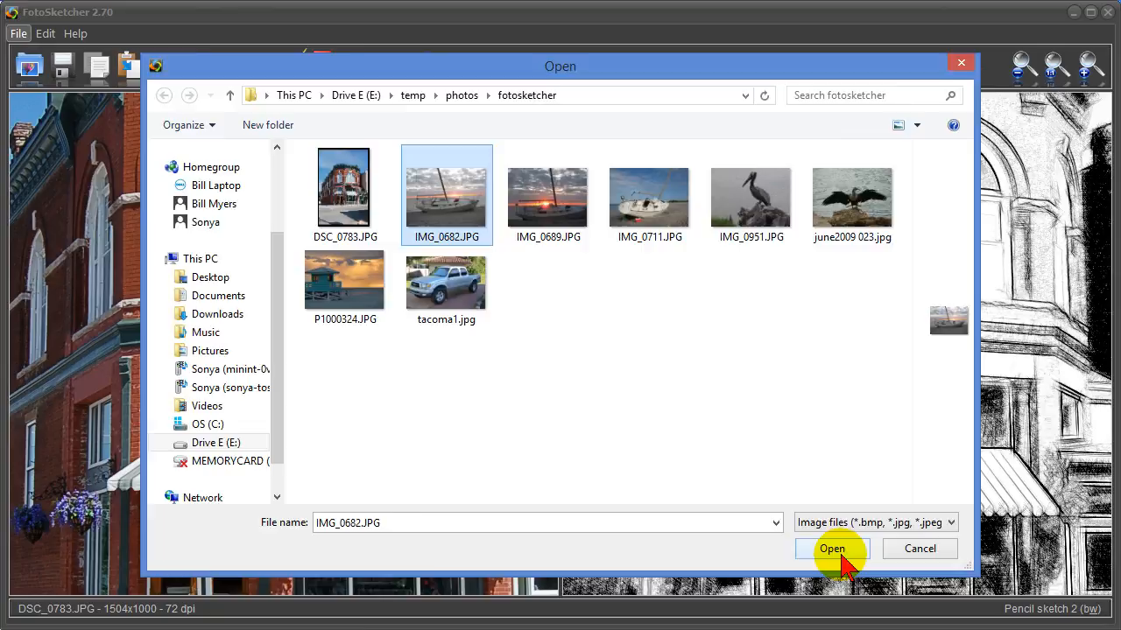
click(832, 548)
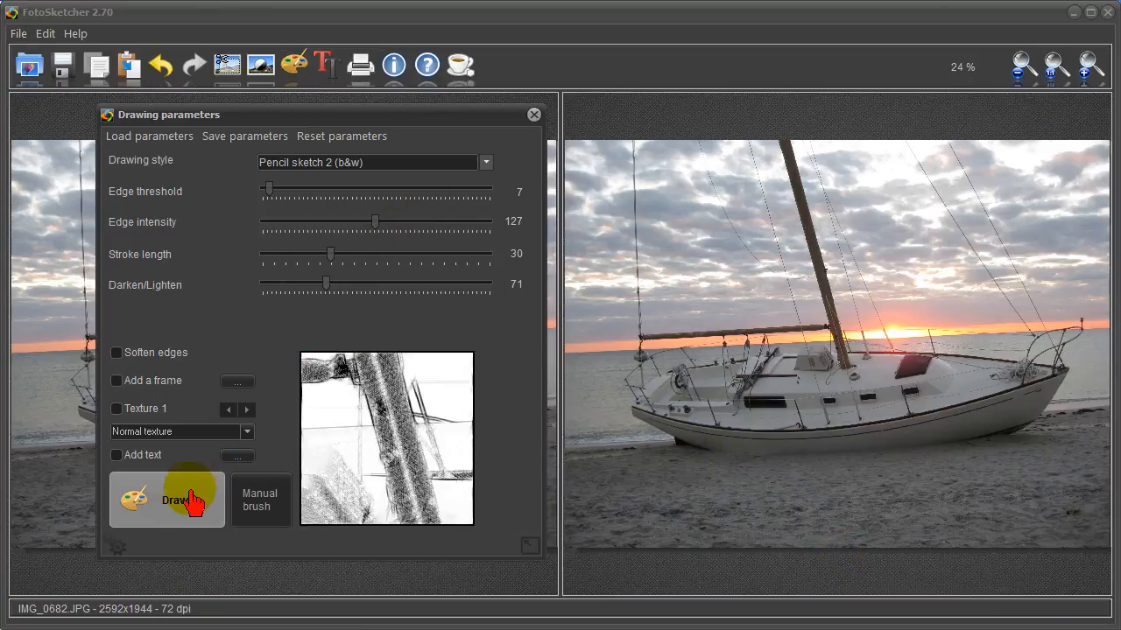
click(167, 501)
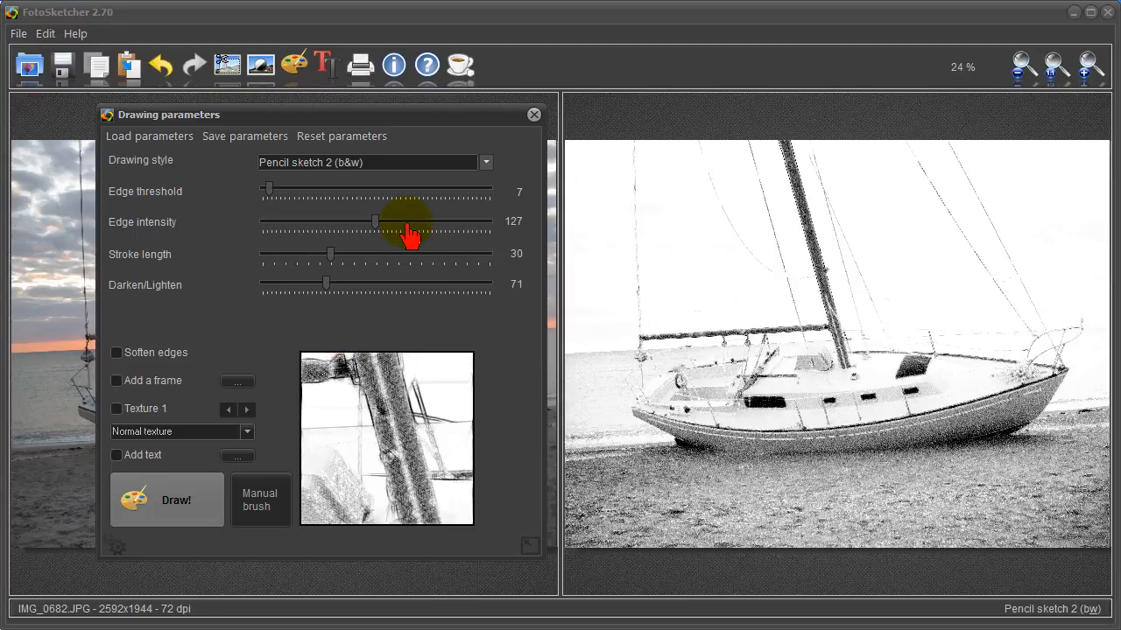
click(534, 116)
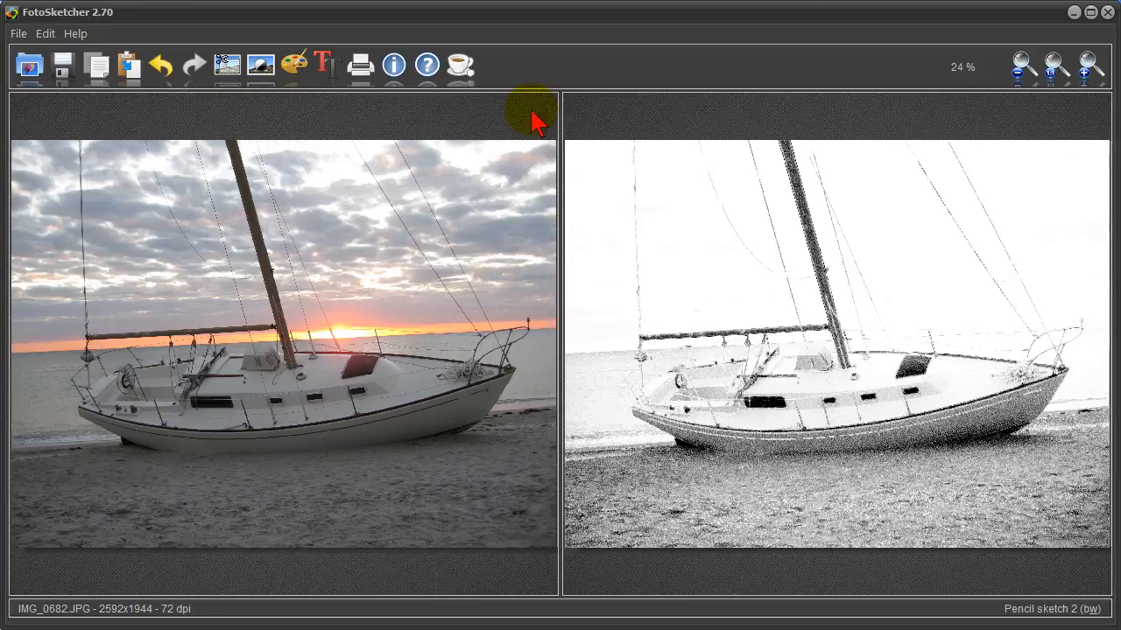
Save the finished sailboat drawing as a JPG file
click(17, 33)
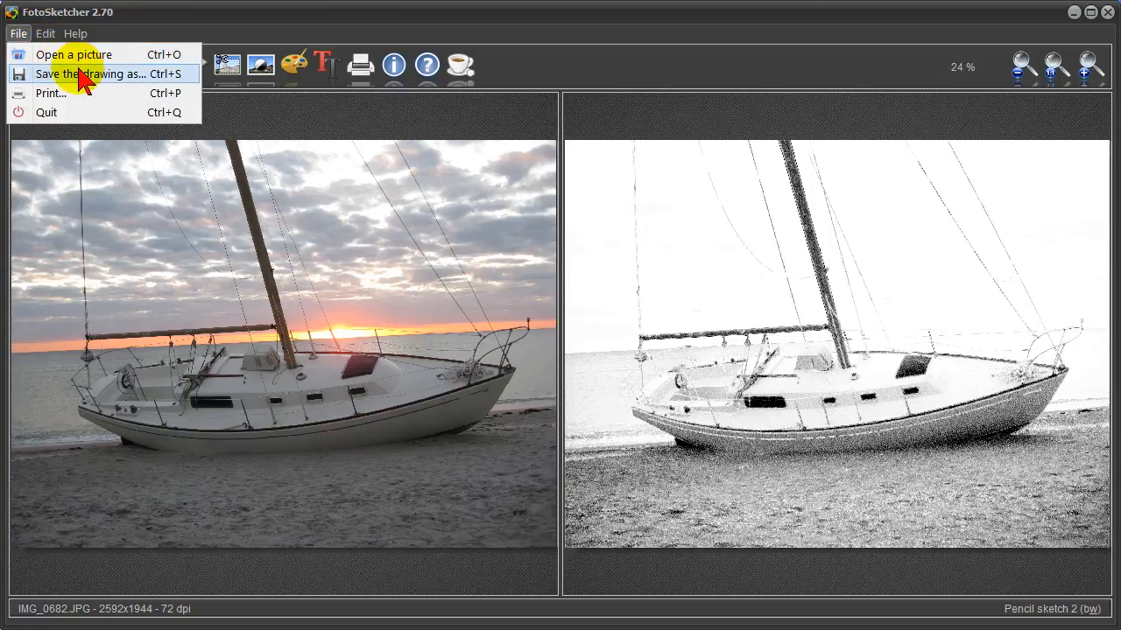
click(91, 73)
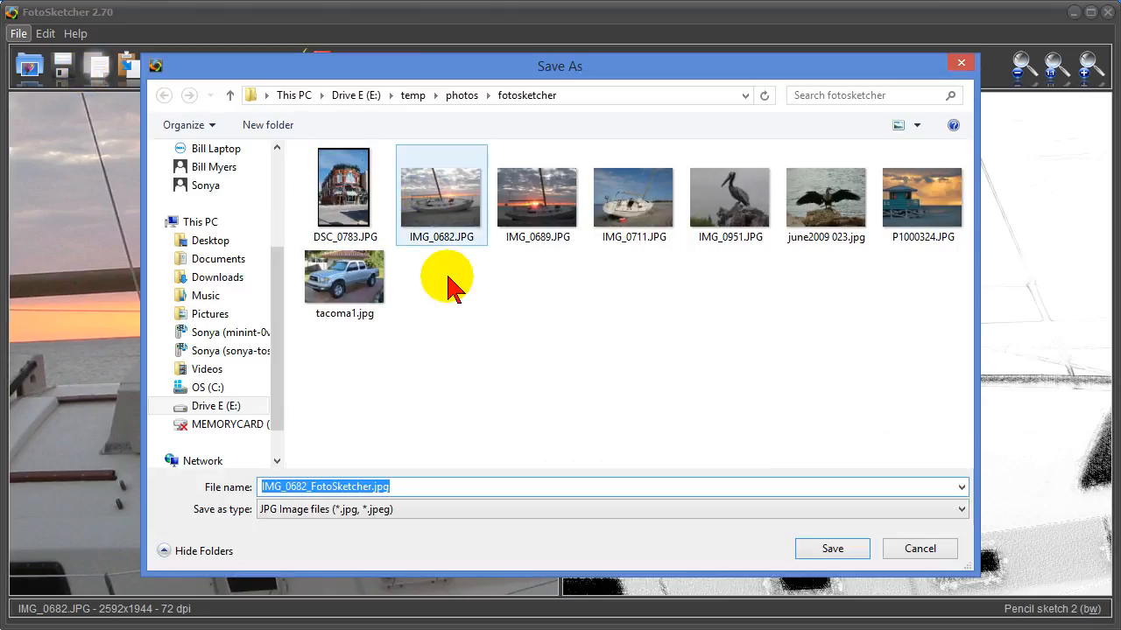
click(920, 548)
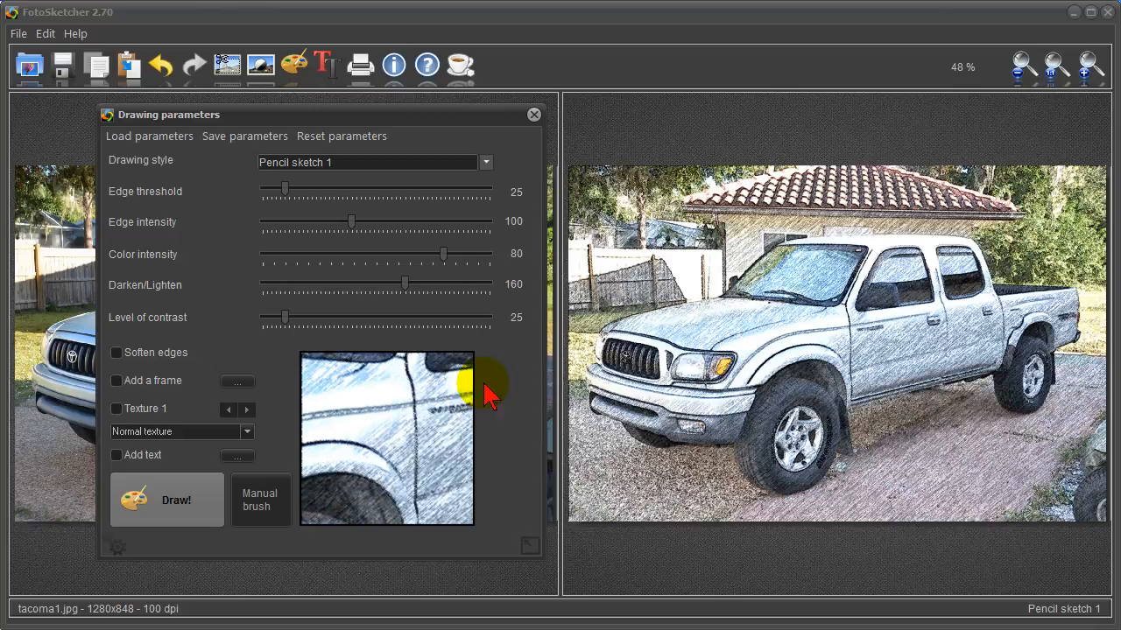
mouse_move(680, 389)
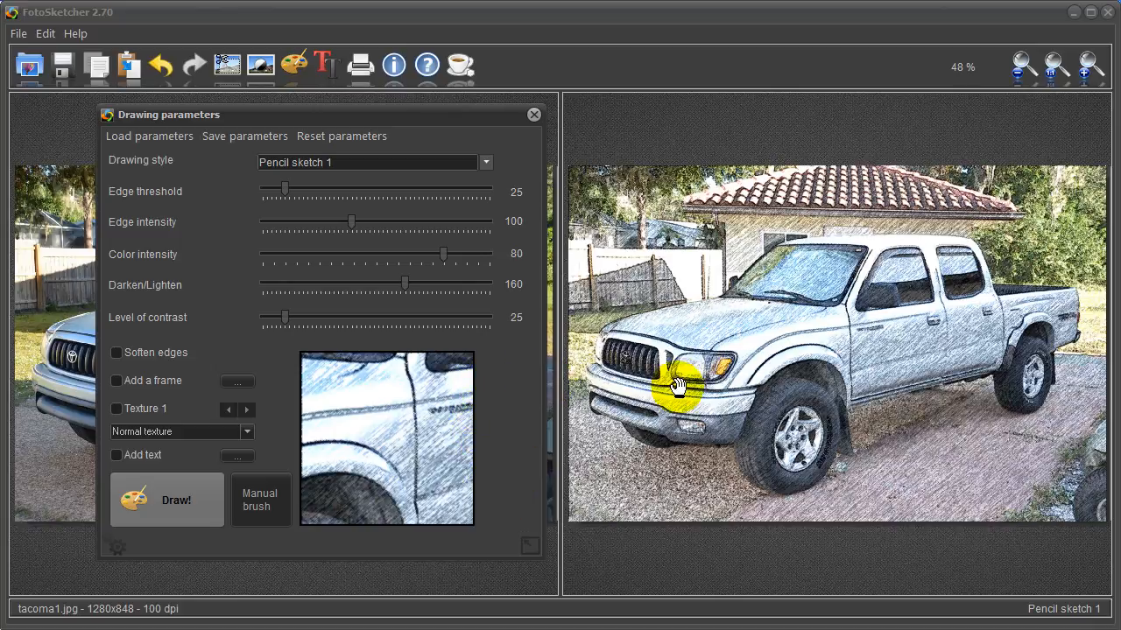
mouse_move(561, 143)
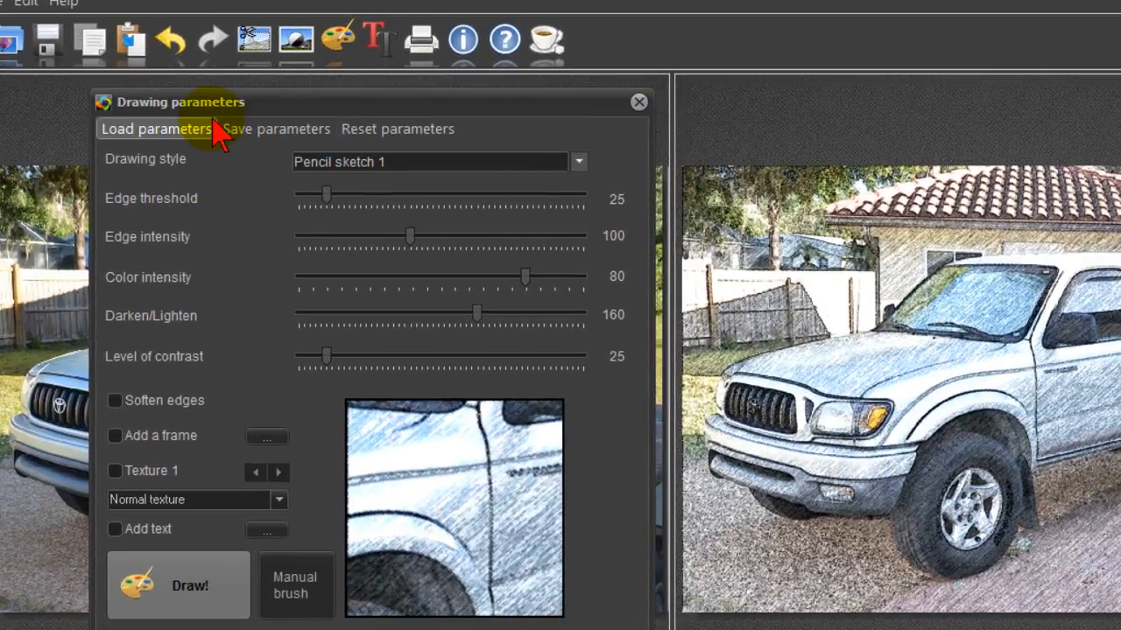
mouse_move(336, 42)
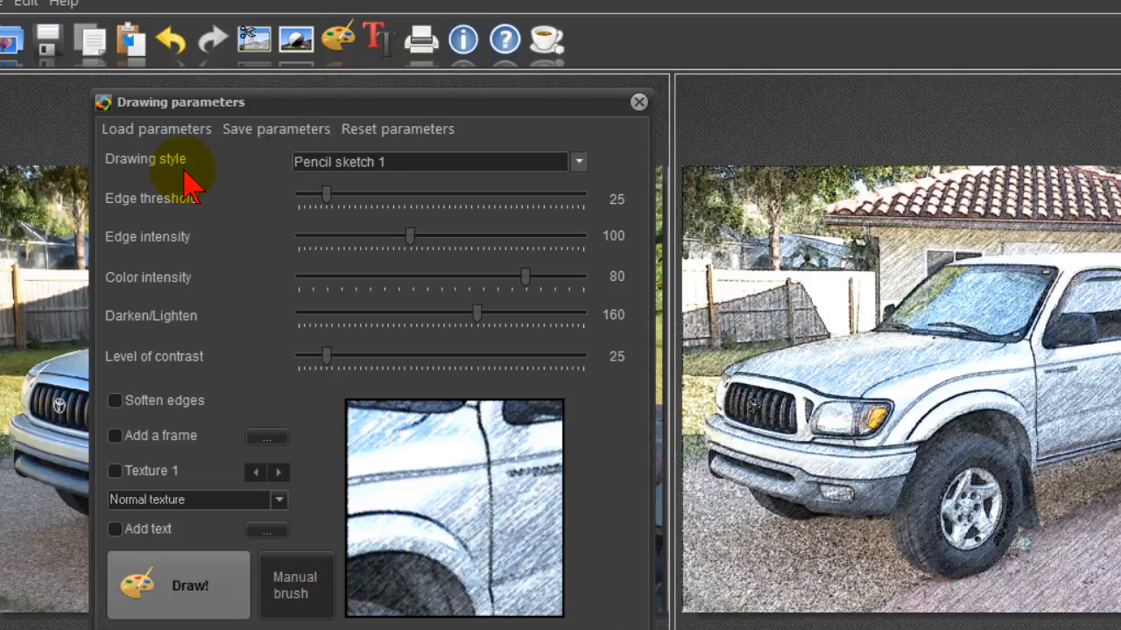
mouse_move(210, 306)
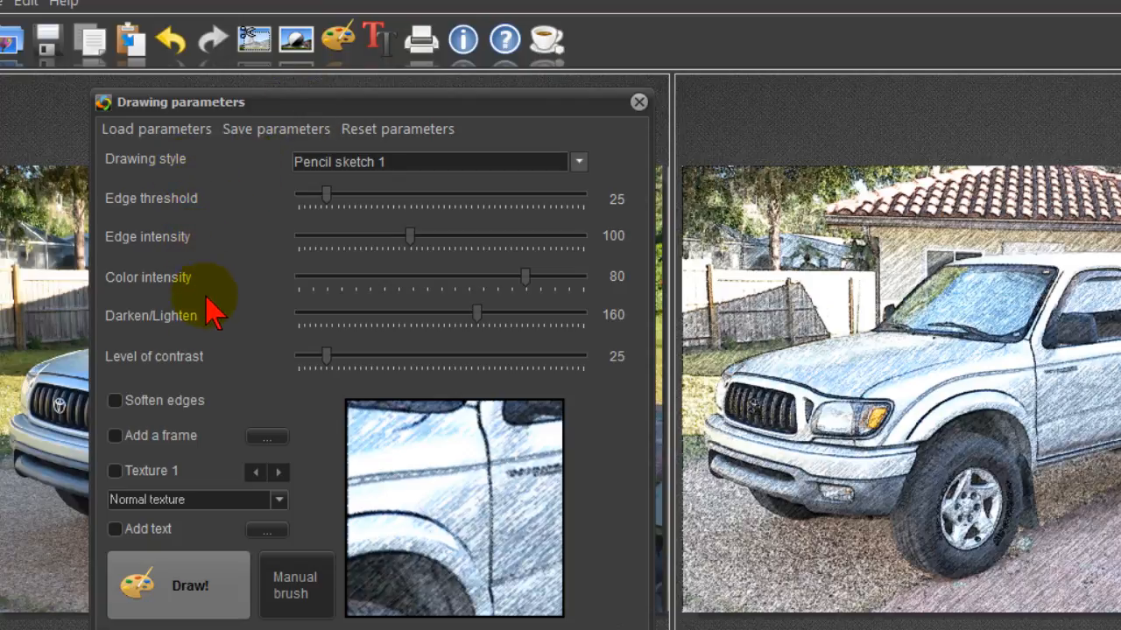
mouse_move(130, 437)
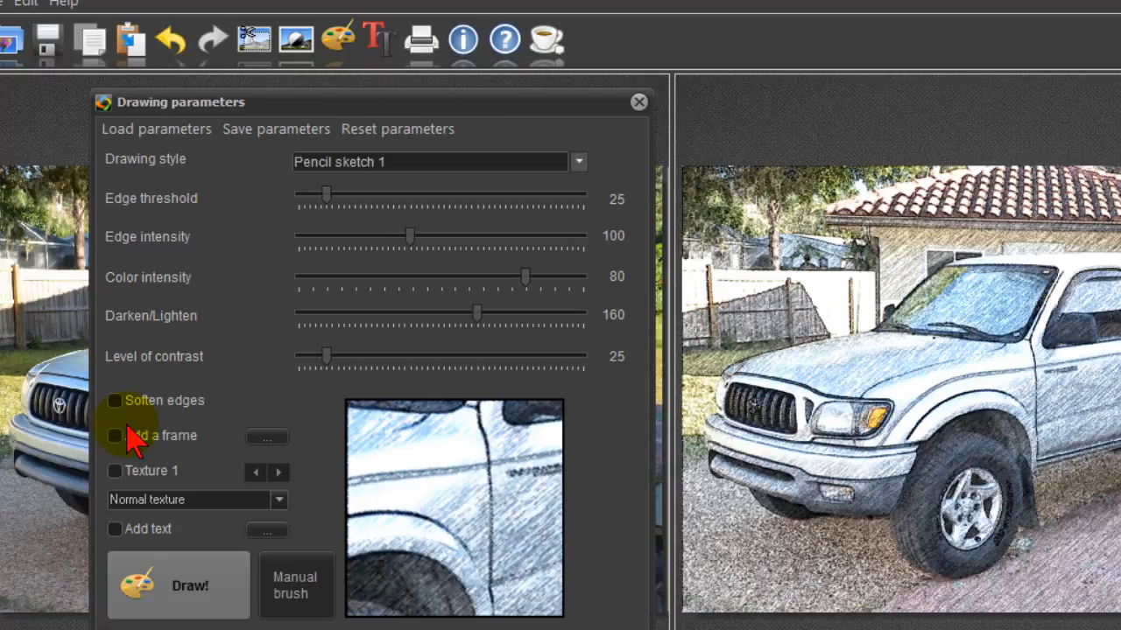
Enable 'Add a frame' in the Pencil sketch 1 parameters for the truck
click(116, 436)
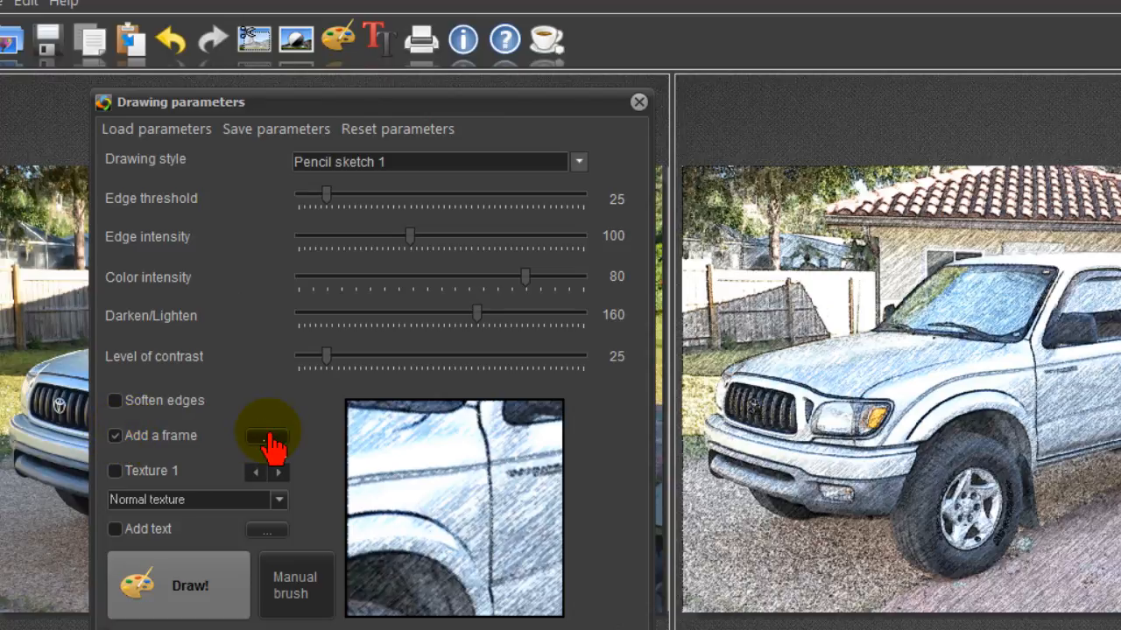
Choose the Brushstrokes frame style and confirm it for the truck sketch
click(266, 436)
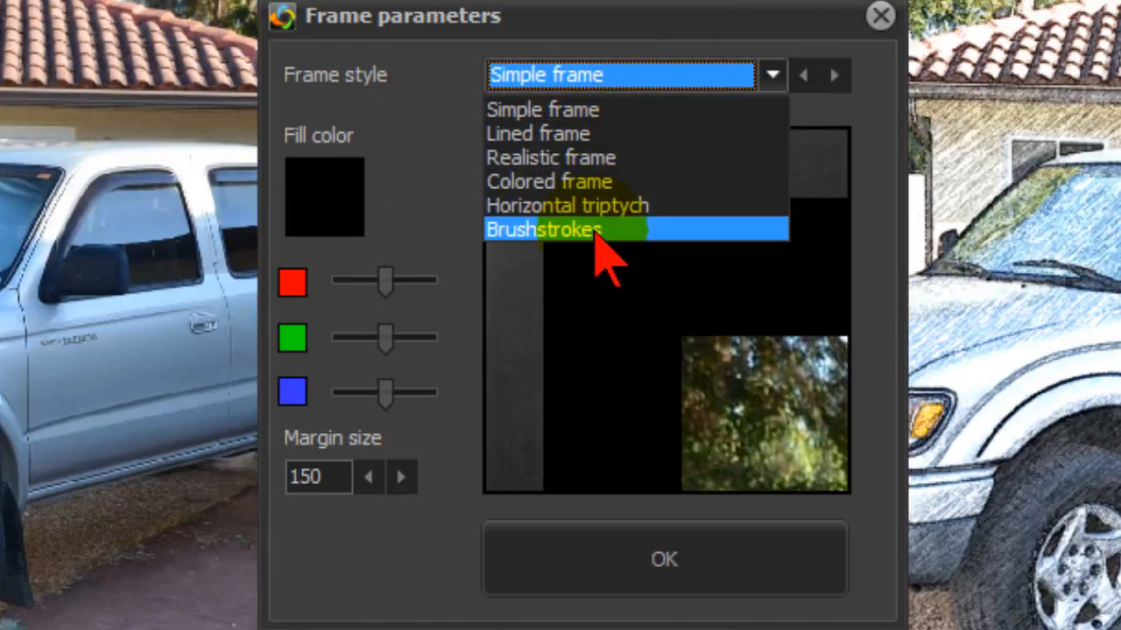
click(543, 229)
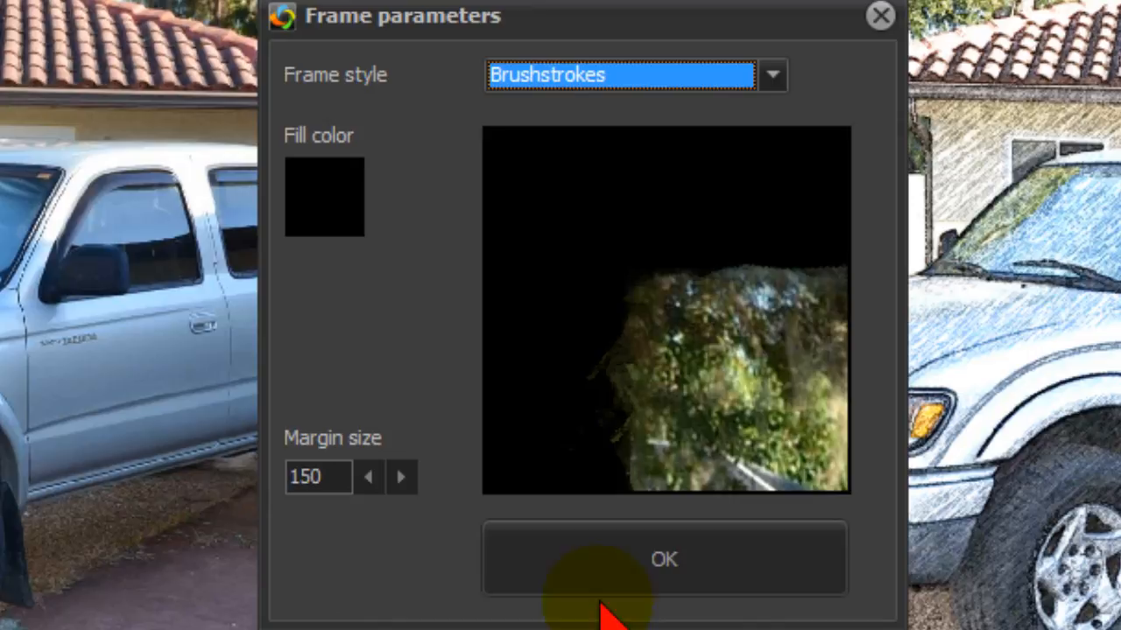
click(663, 558)
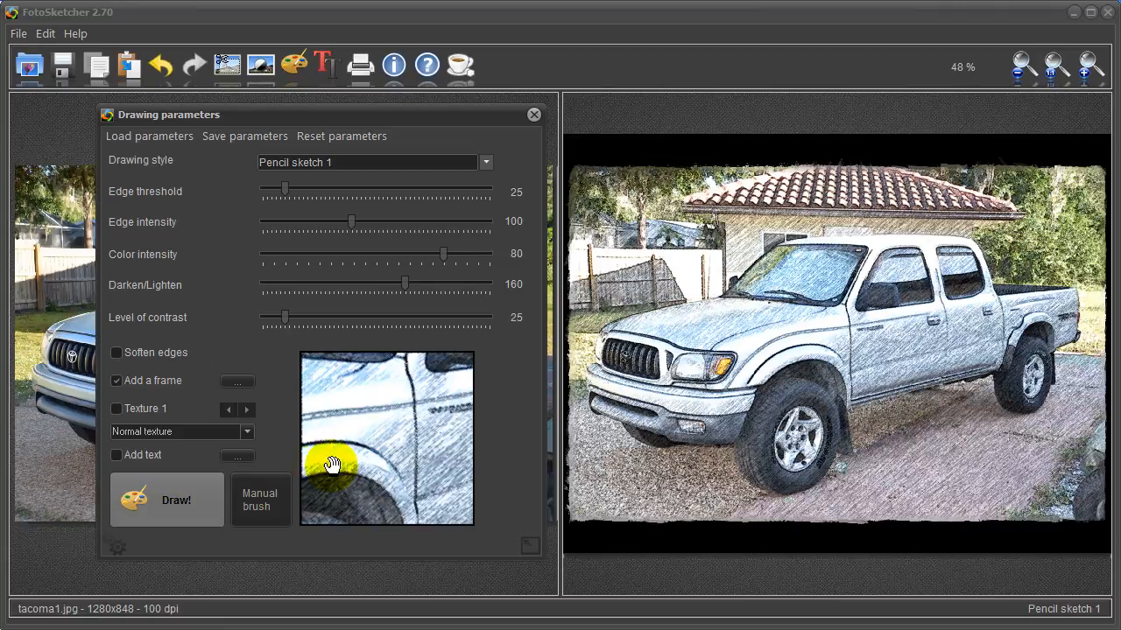
mouse_move(651, 393)
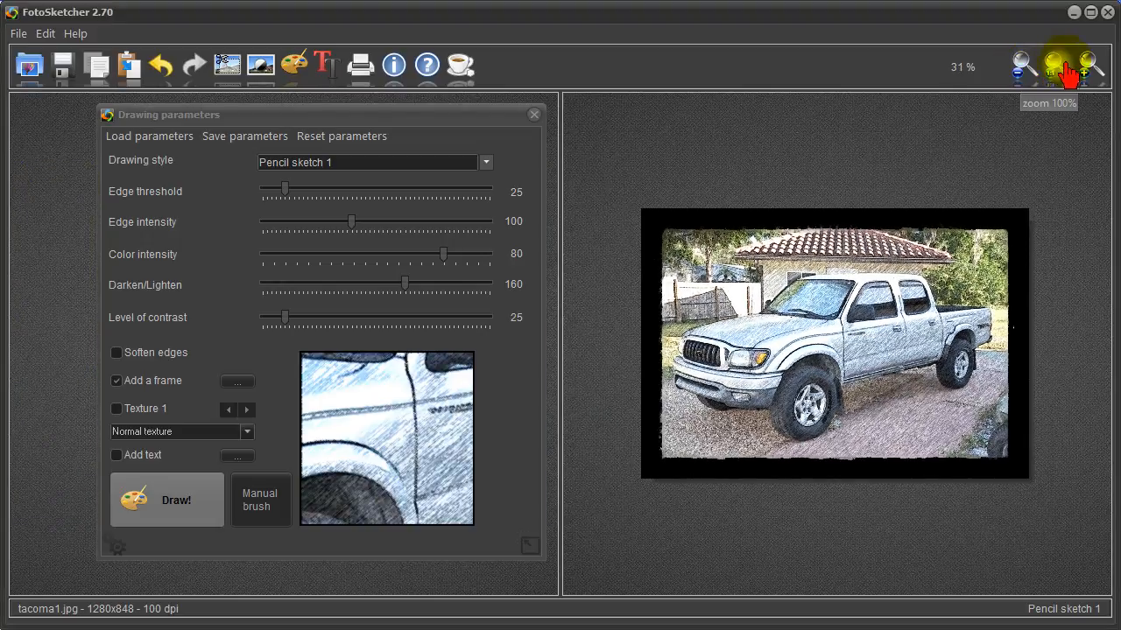
Zoom in and out on the framed truck sketch, then switch to the Download.com FotoSketcher listings
click(1089, 66)
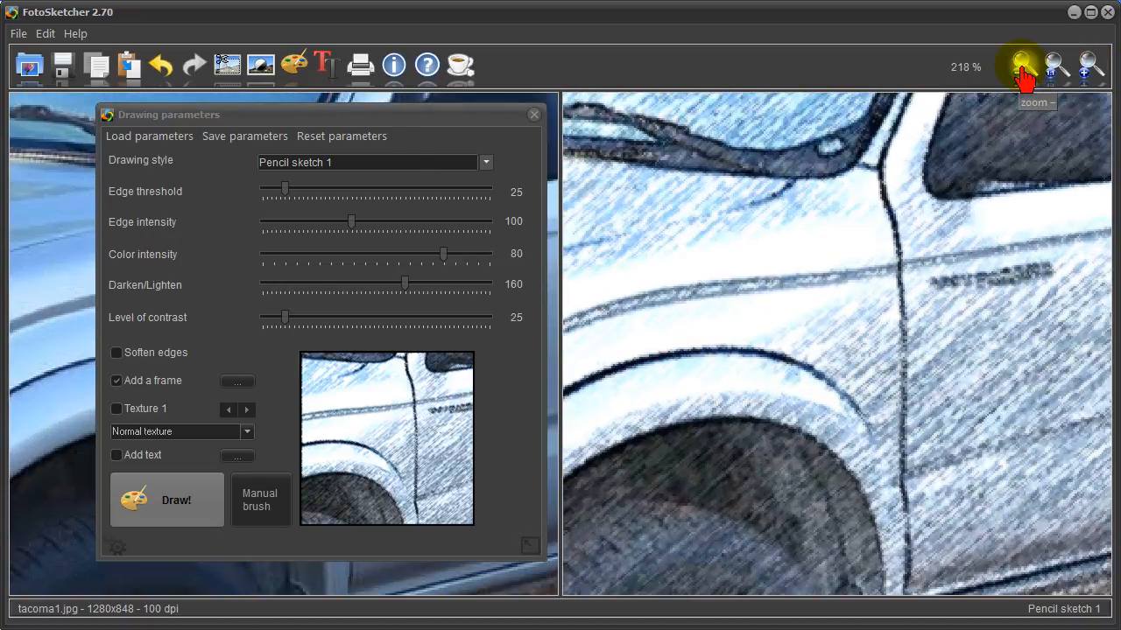
click(1019, 67)
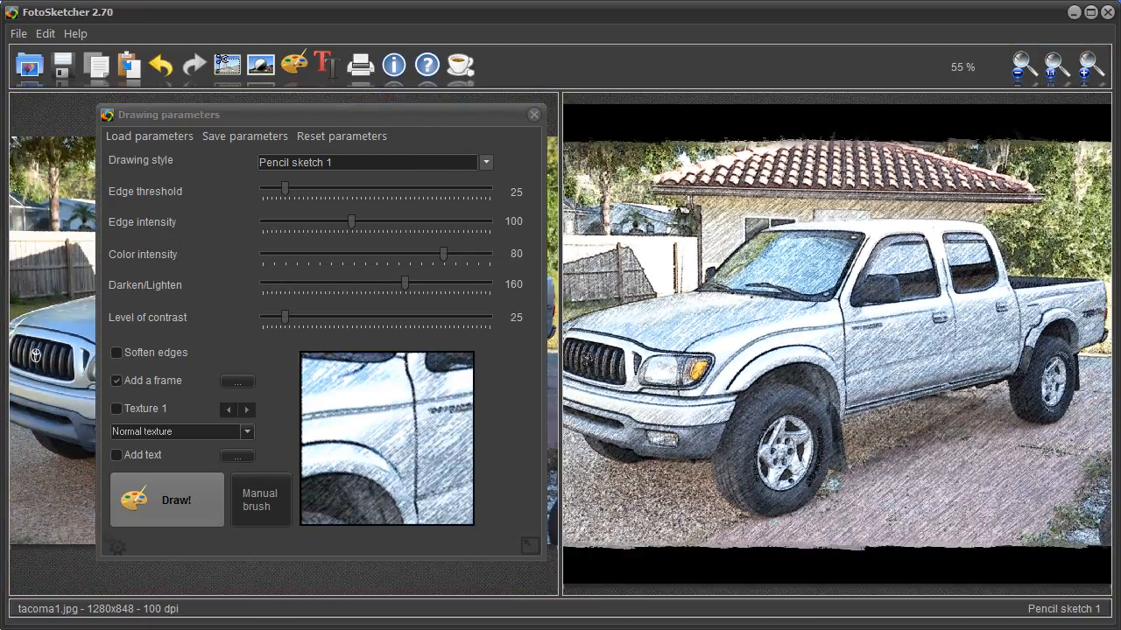
click(166, 500)
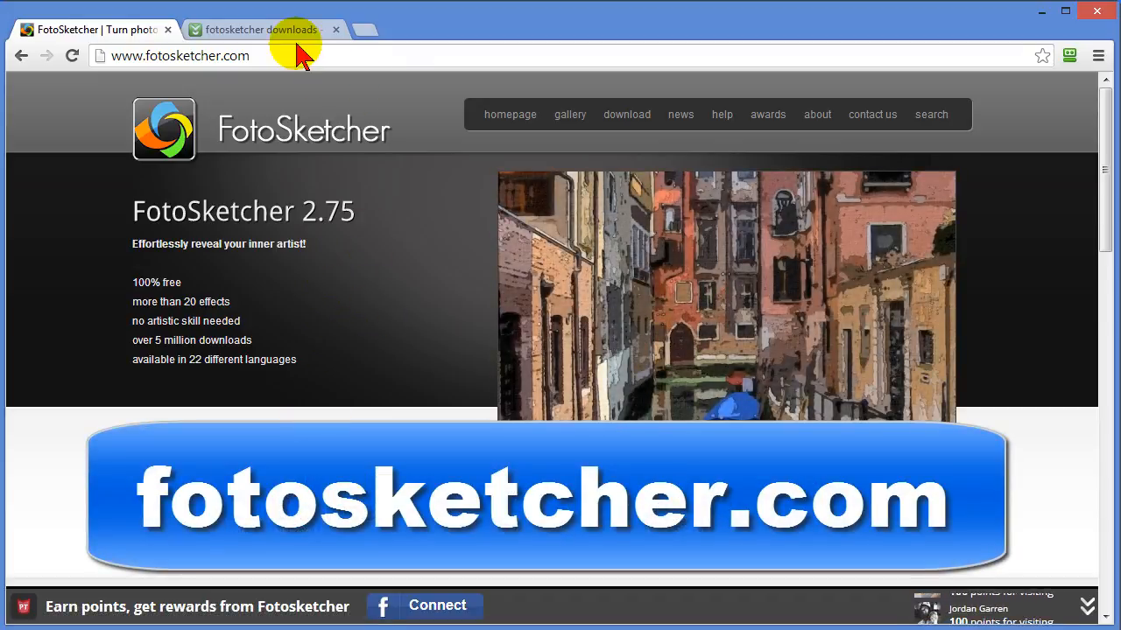
click(263, 28)
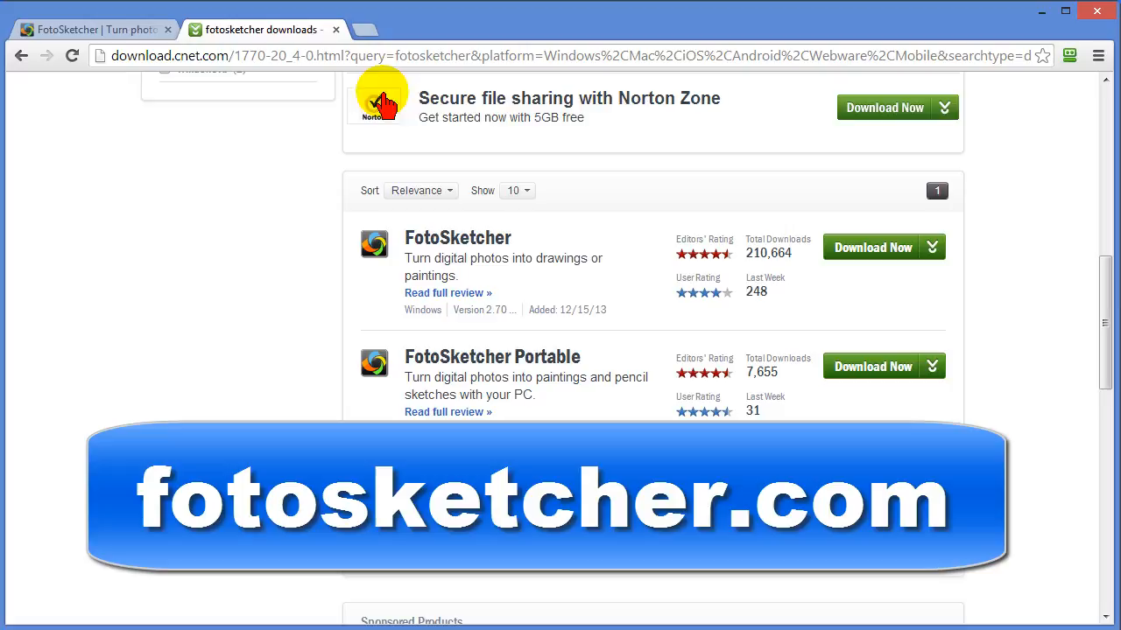